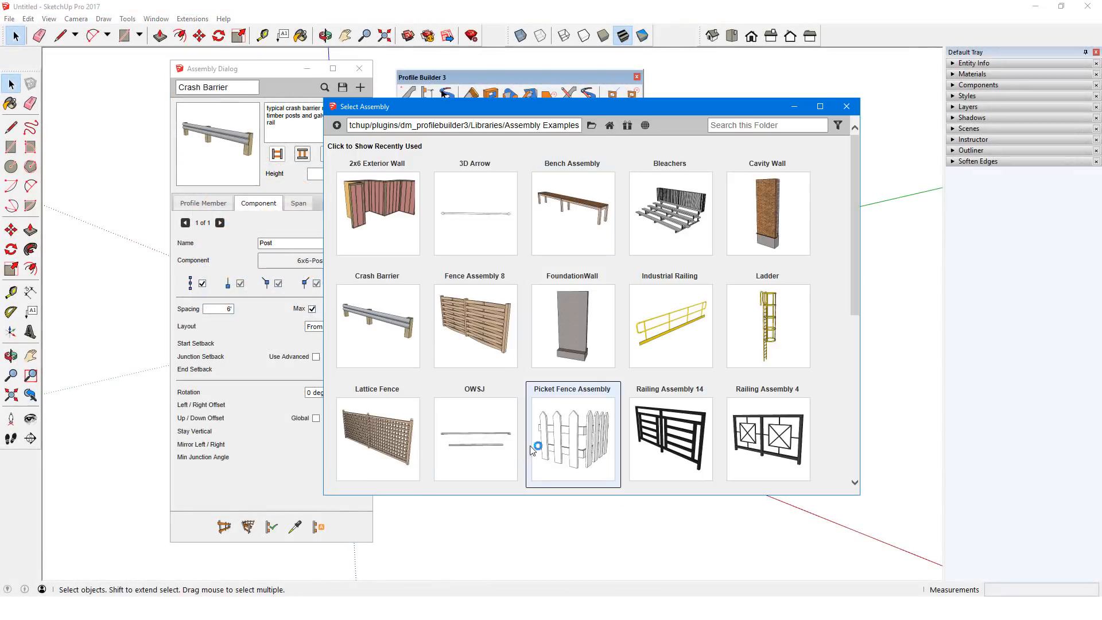
# Step: Load Bleachers from the library, lay them out in the model, undo, then load the 3D Arrow assembly
pyautogui.doubleClick(573, 438)
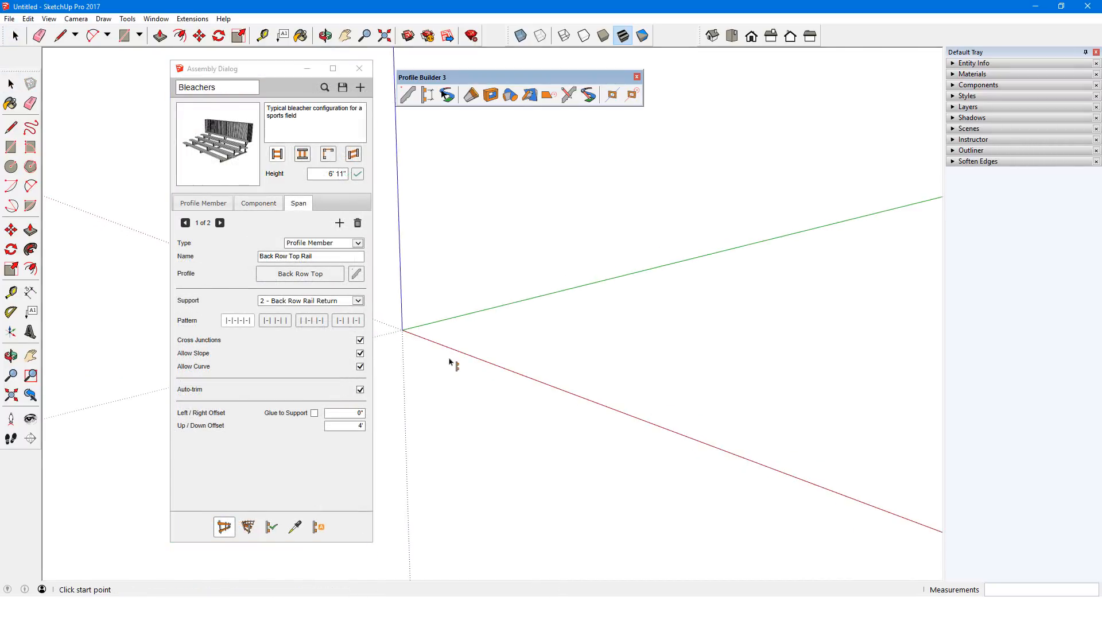
pyautogui.click(410, 334)
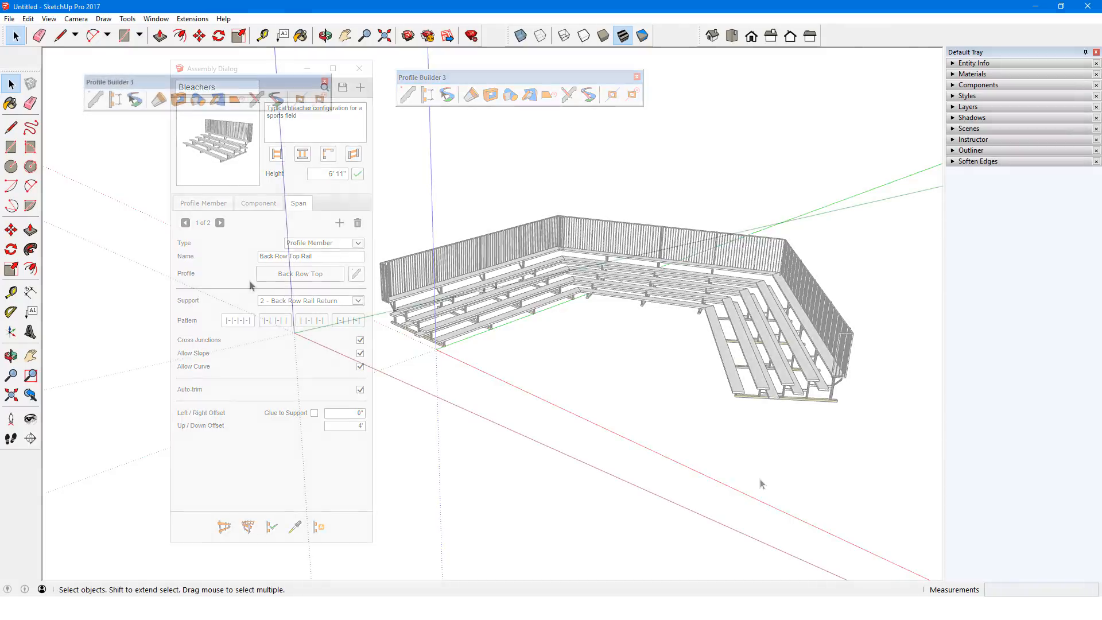
pyautogui.click(359, 68)
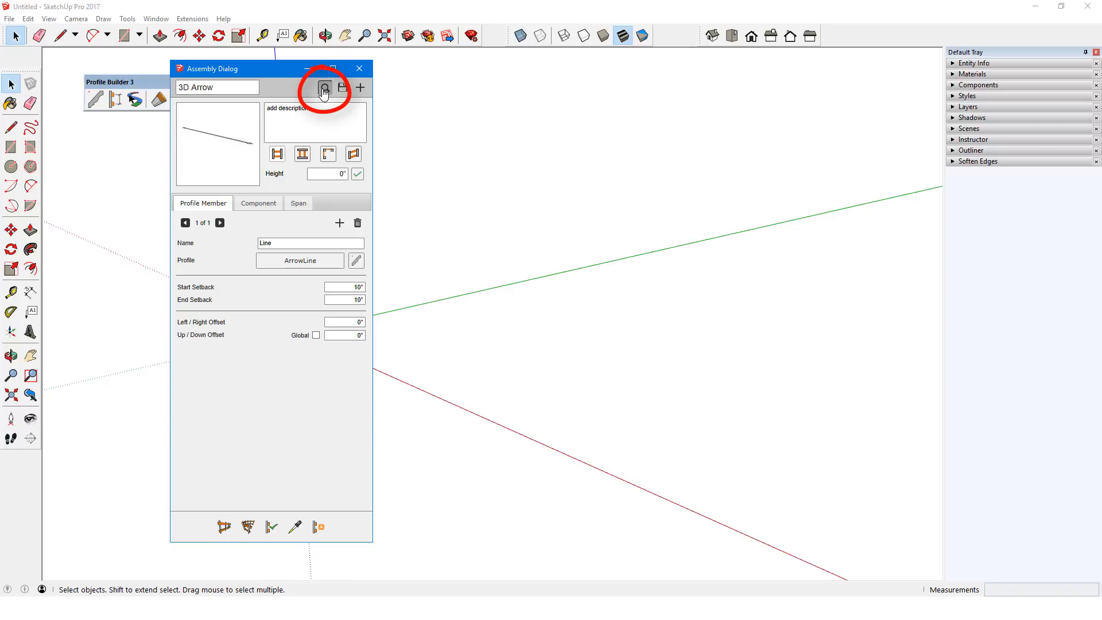
pyautogui.click(324, 88)
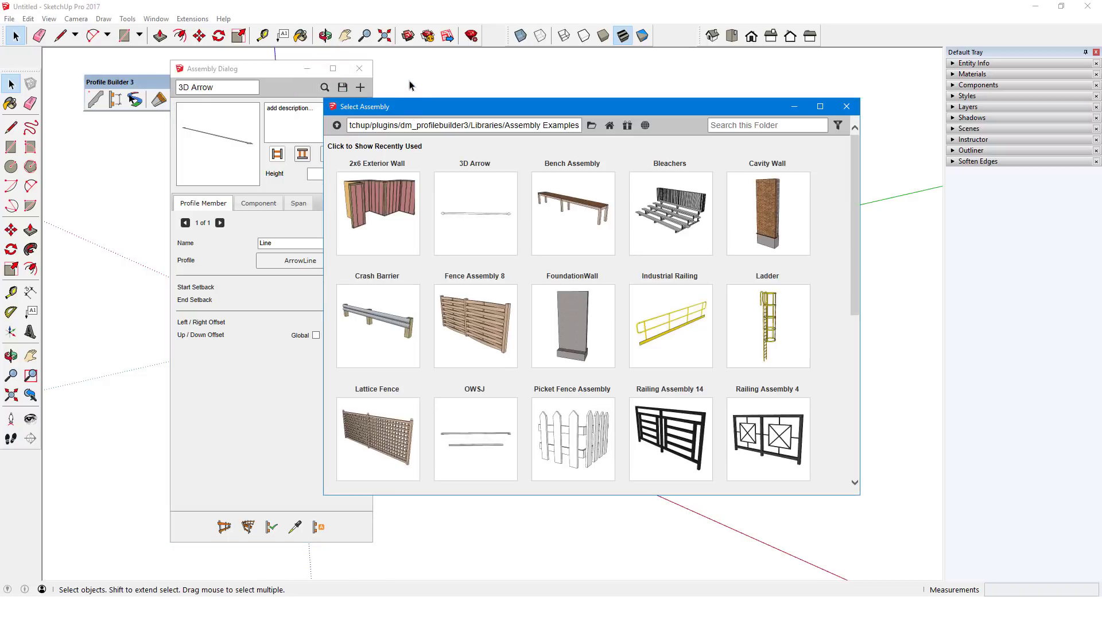
pyautogui.moveTo(626, 126)
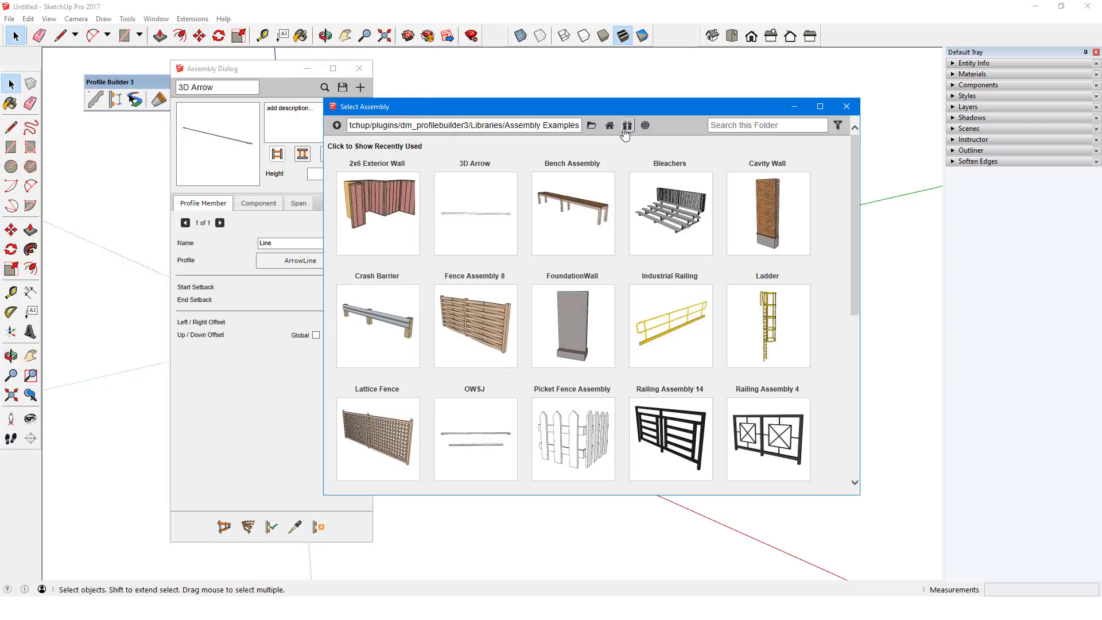
pyautogui.moveTo(630, 149)
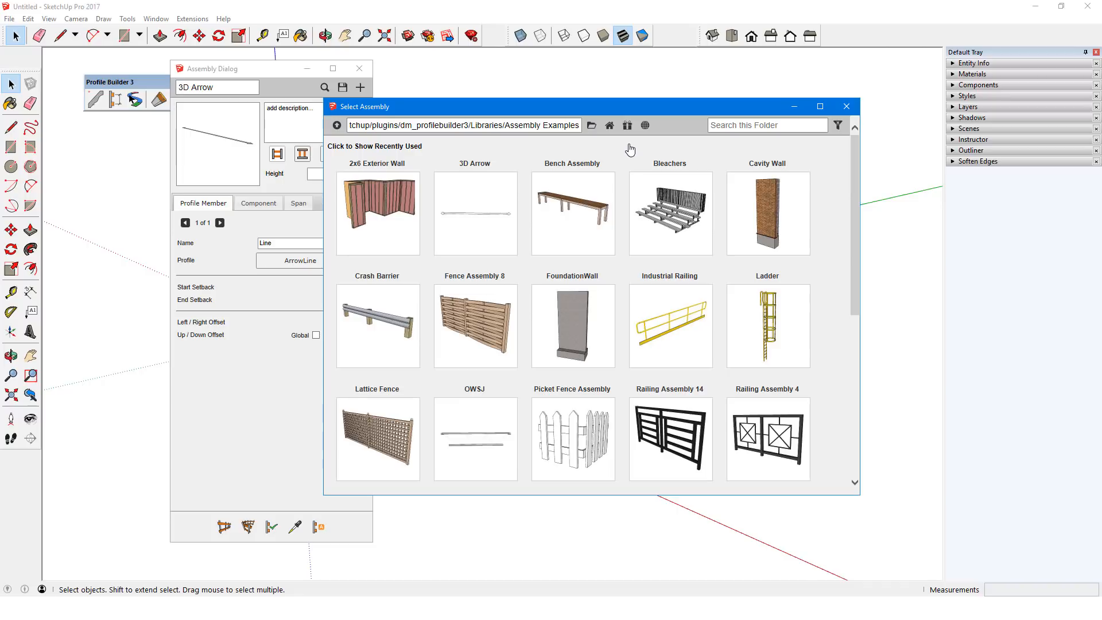
pyautogui.moveTo(591, 125)
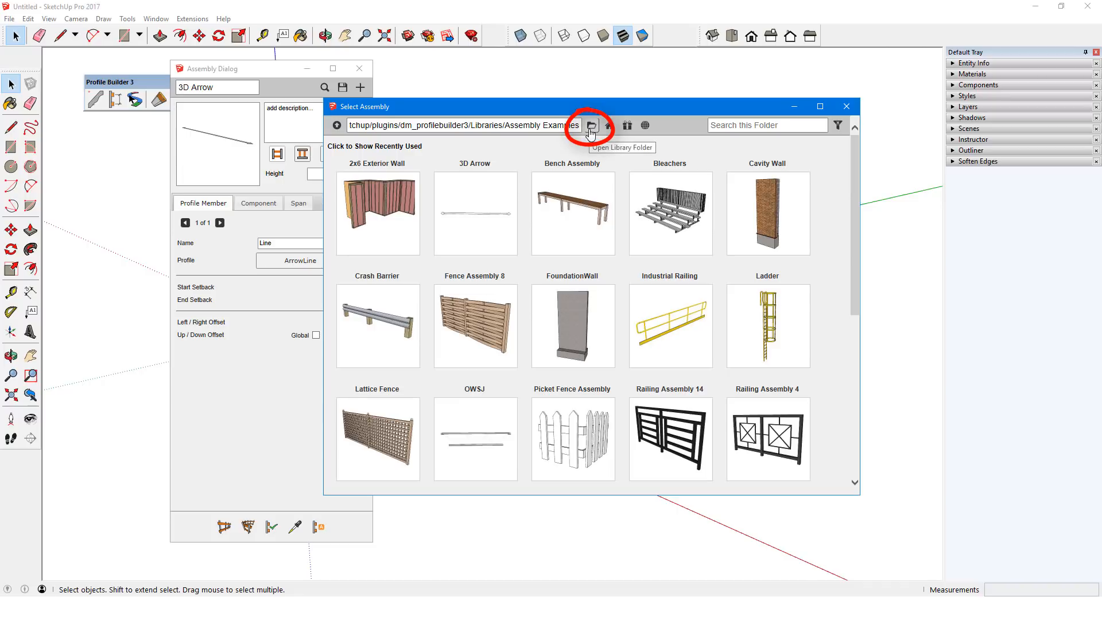
pyautogui.click(590, 125)
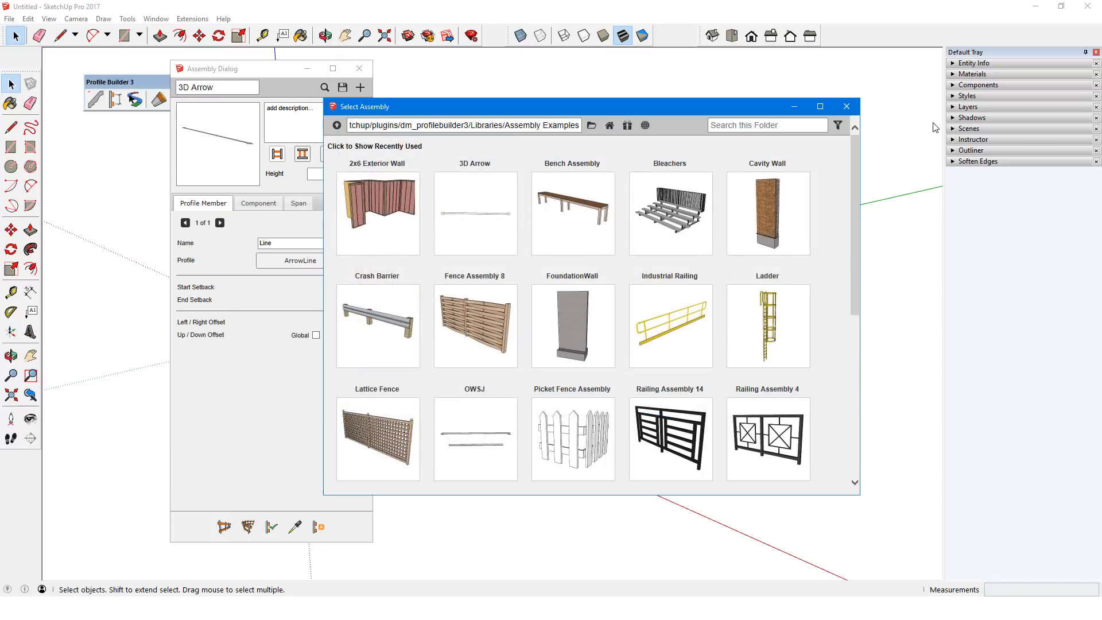
pyautogui.moveTo(609, 126)
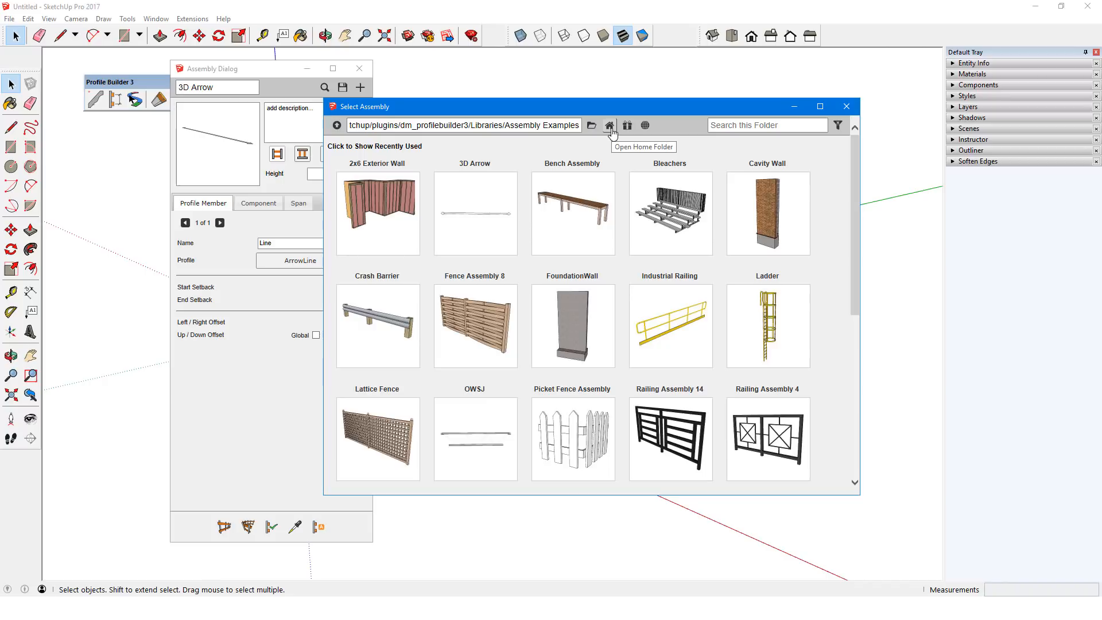
pyautogui.click(608, 125)
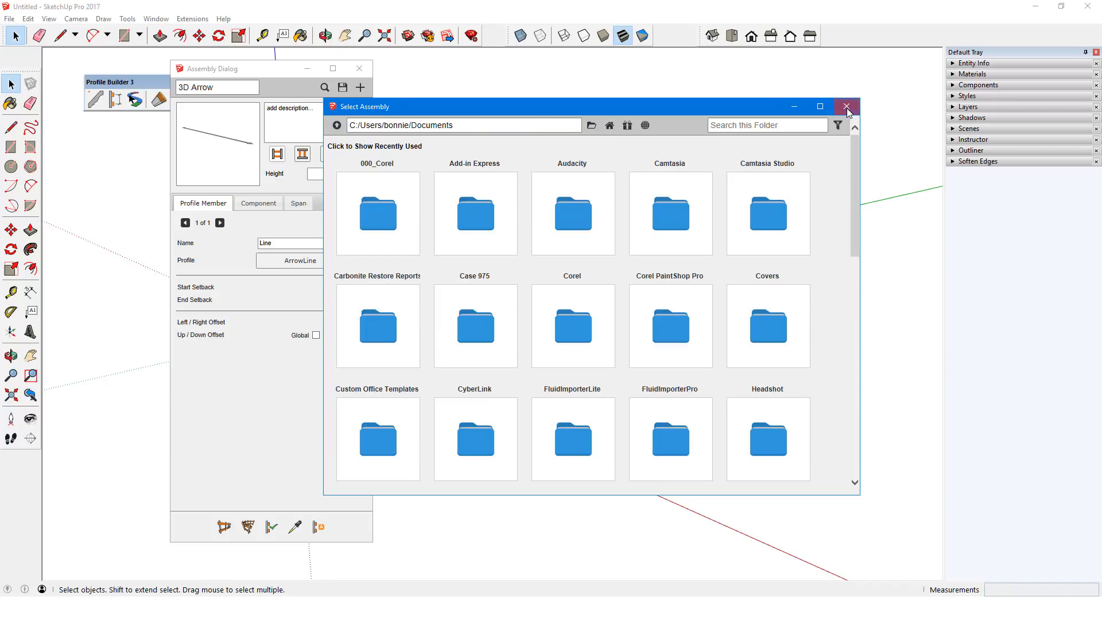
pyautogui.click(846, 106)
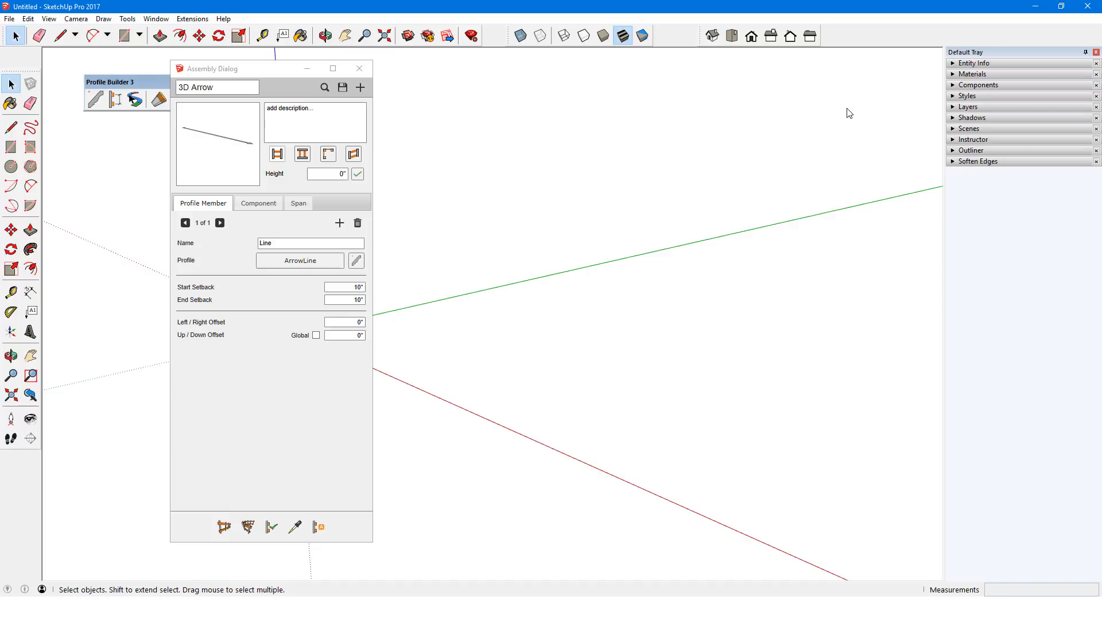
pyautogui.click(192, 19)
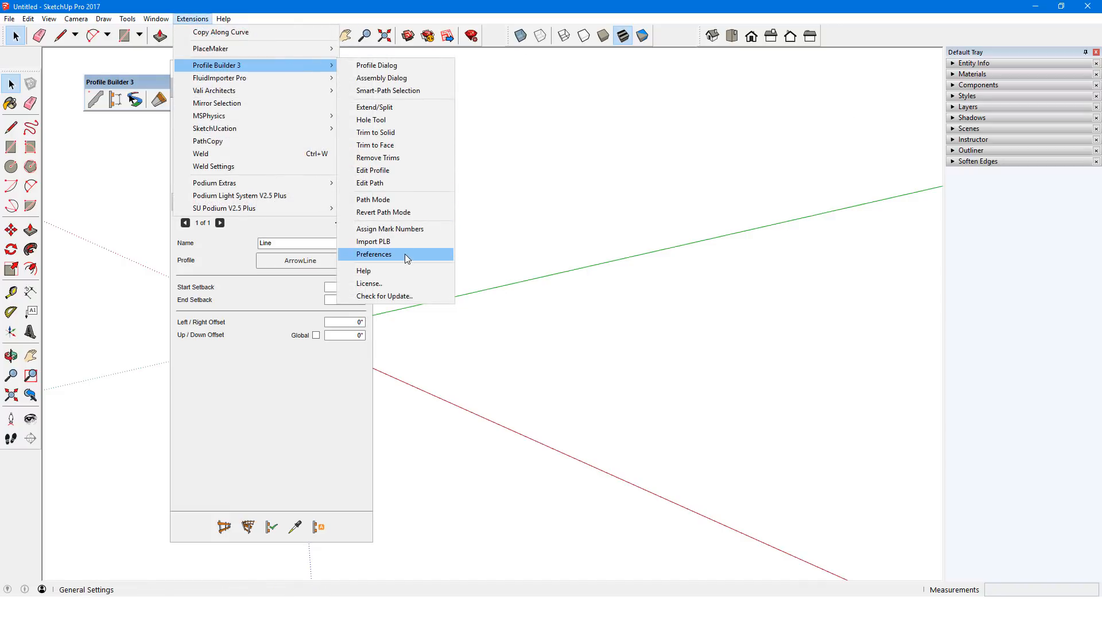
pyautogui.click(375, 254)
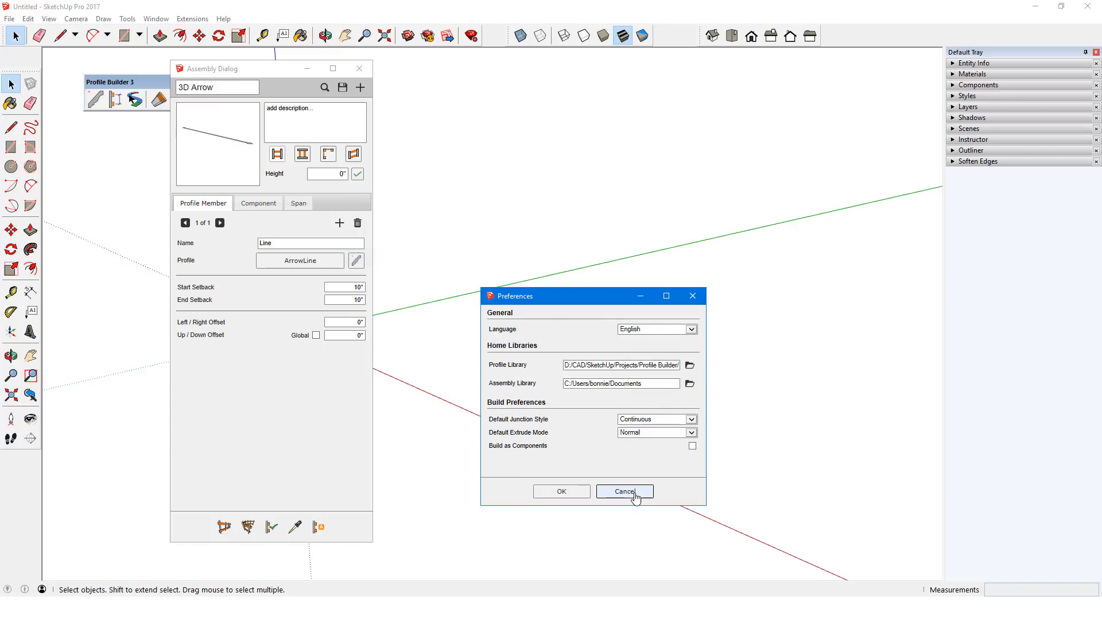
pyautogui.click(625, 490)
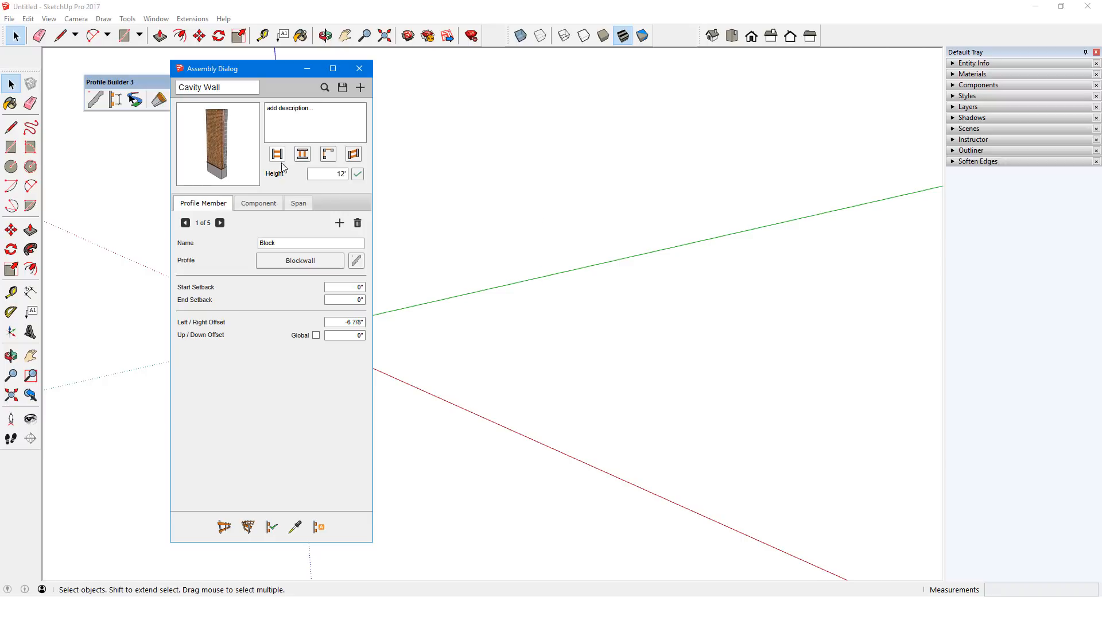
# Step: Cycle the Cavity Wall preview angles and step through its profile members, then undo the built wall
pyautogui.click(327, 154)
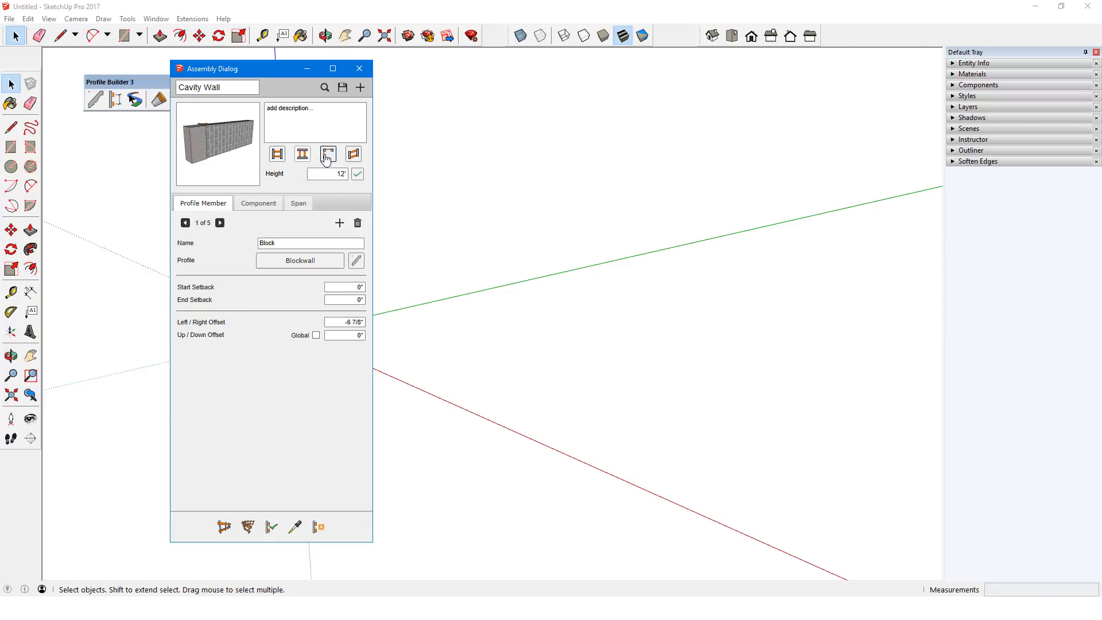
pyautogui.click(327, 154)
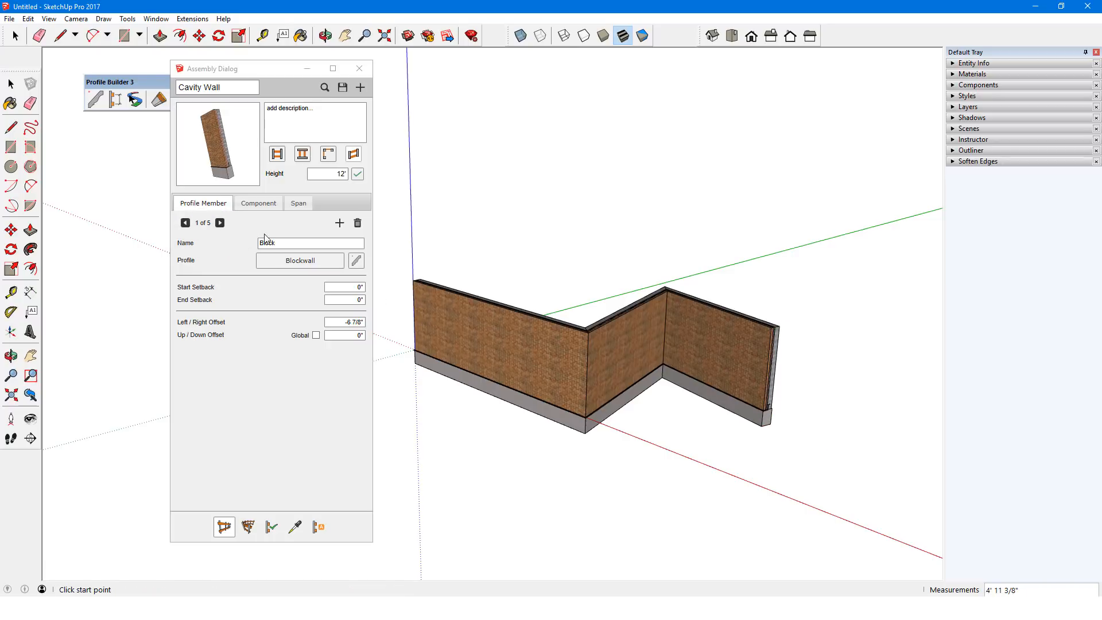
pyautogui.click(221, 222)
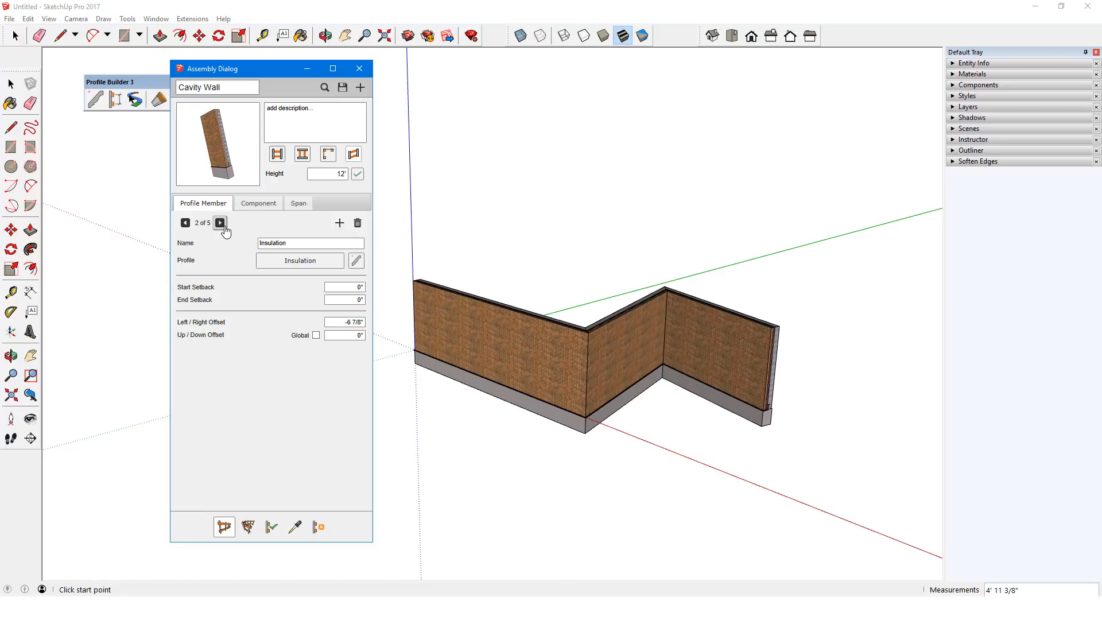
pyautogui.click(222, 223)
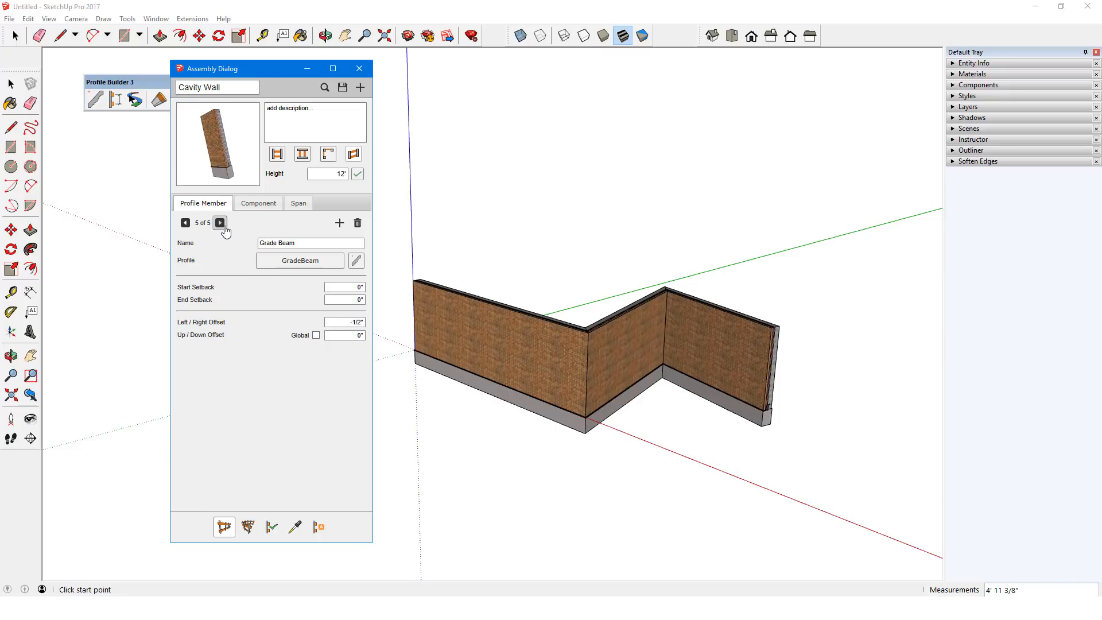
pyautogui.moveTo(226, 243)
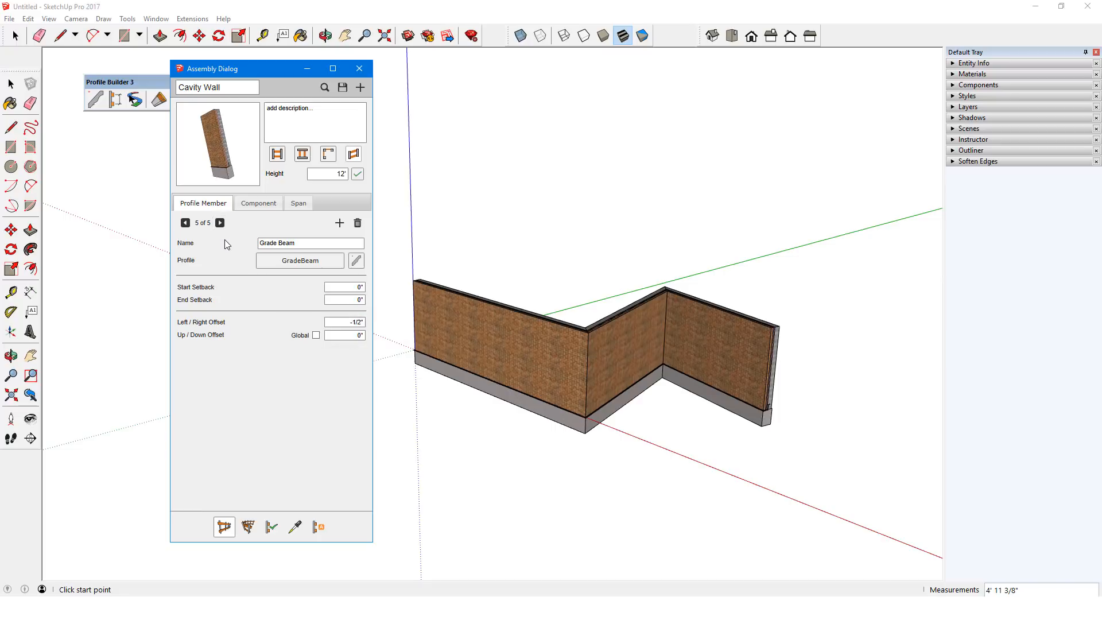
pyautogui.click(258, 204)
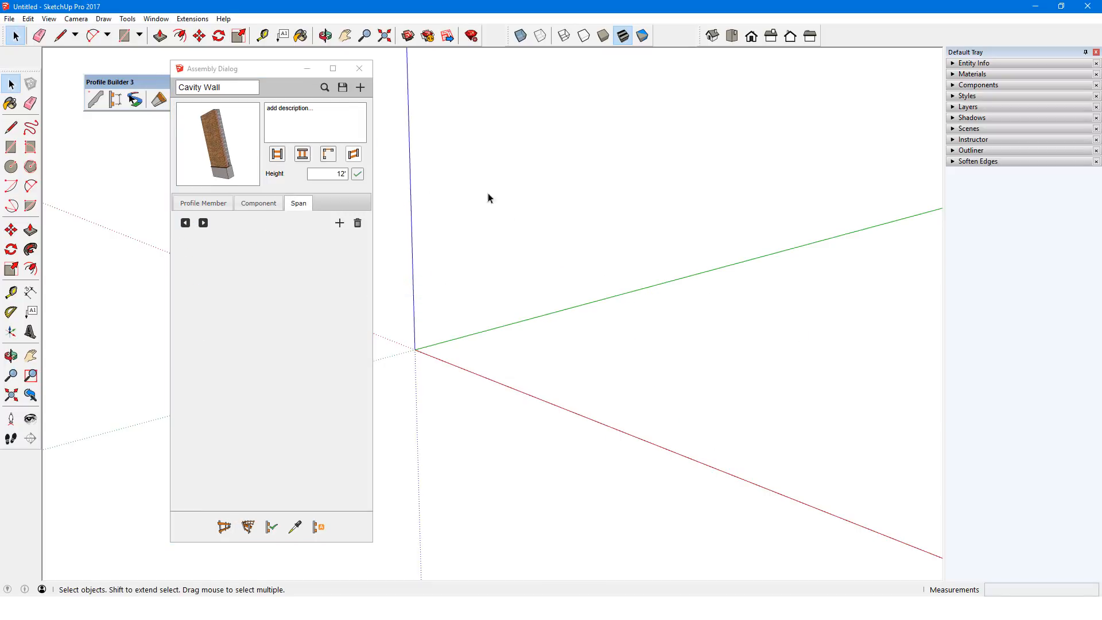
# Step: Load the Crash Barrier assembly from the example library and show its profile members
pyautogui.click(361, 88)
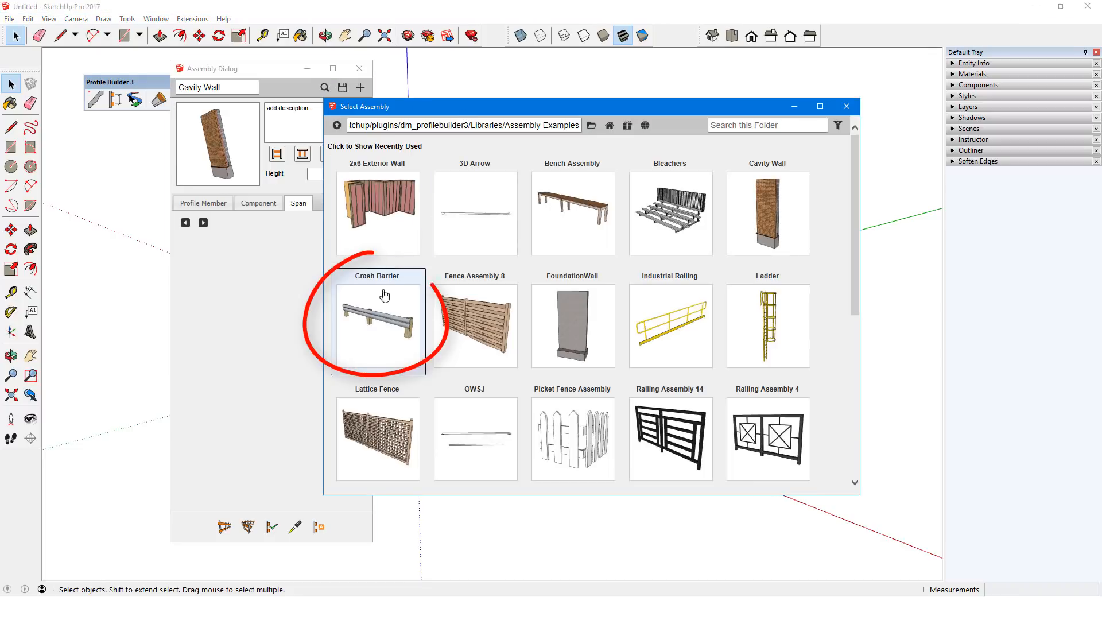
pyautogui.doubleClick(378, 326)
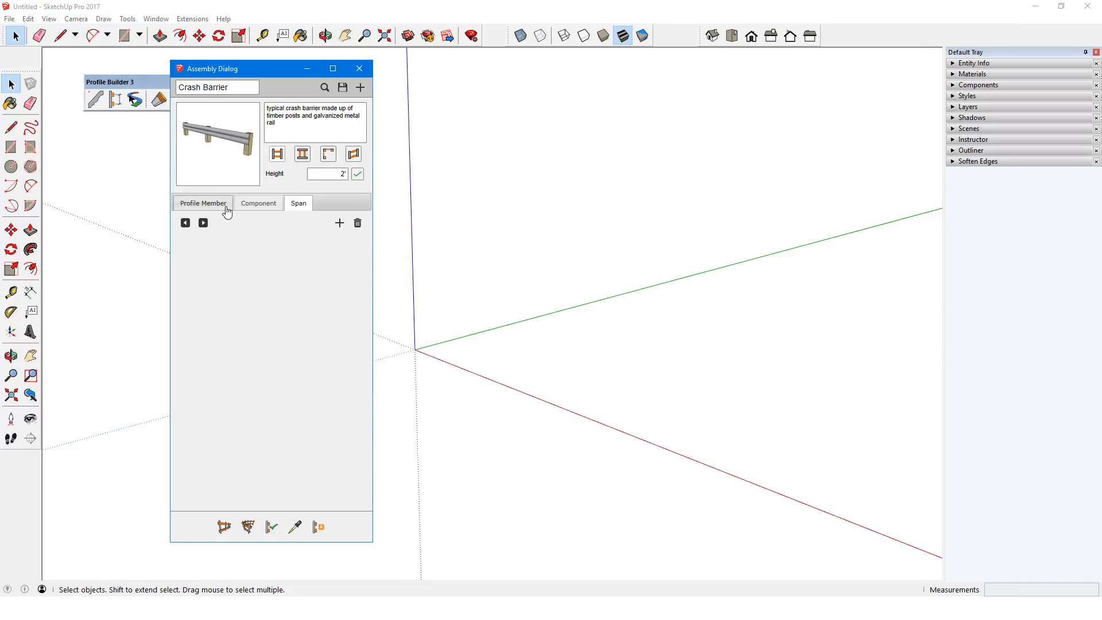
pyautogui.click(202, 203)
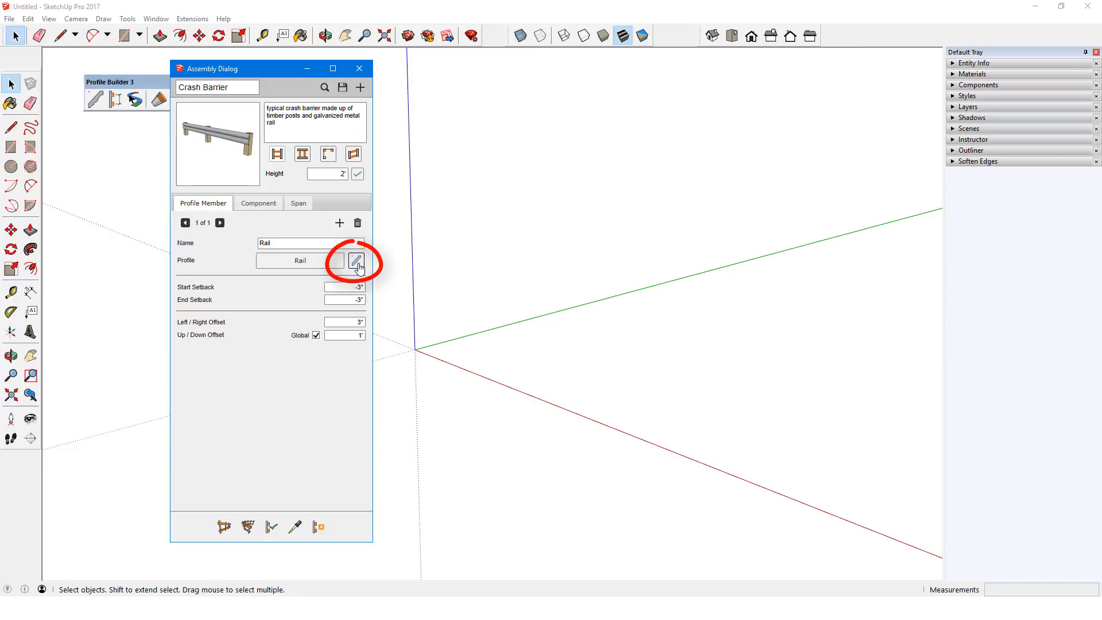
# Step: Review the Rail profile settings, then the 6x6-Post component spaced 6'
pyautogui.click(357, 261)
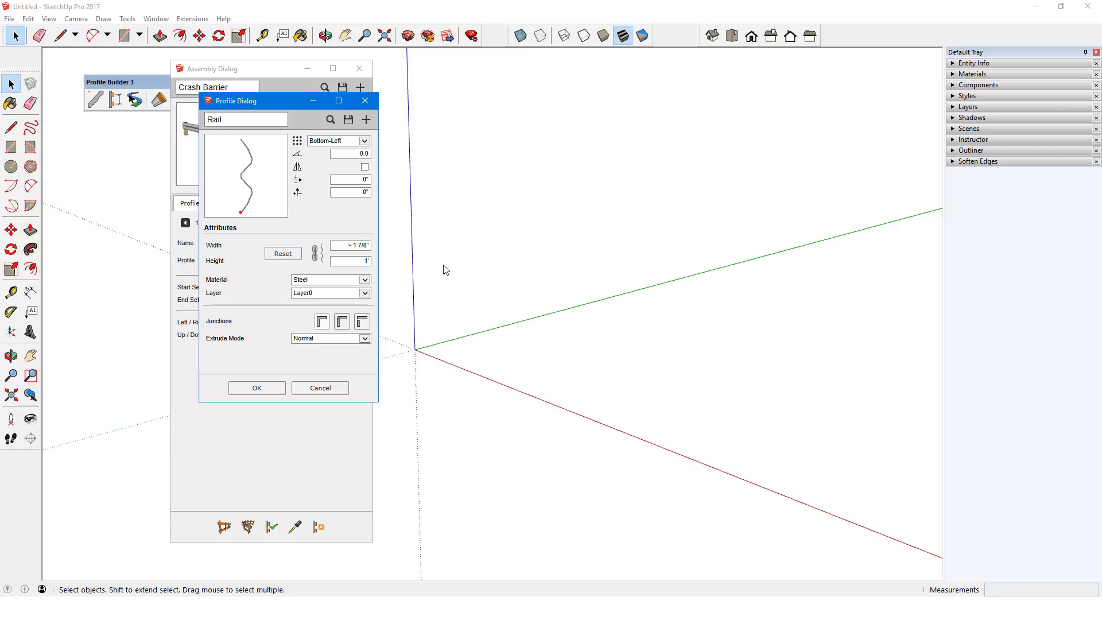
pyautogui.click(365, 101)
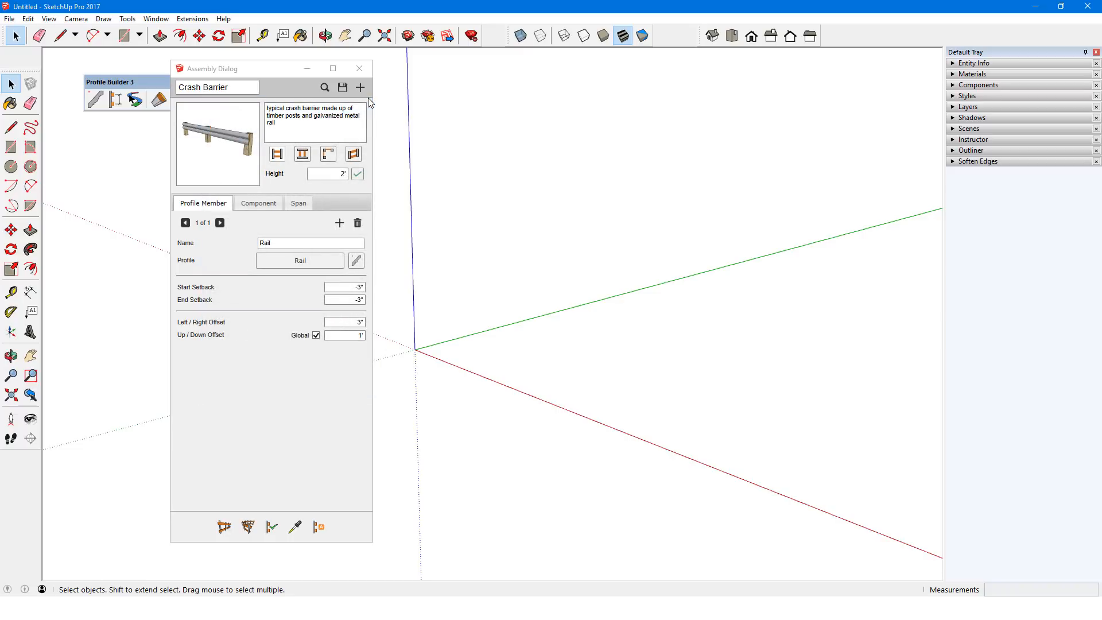
pyautogui.click(259, 203)
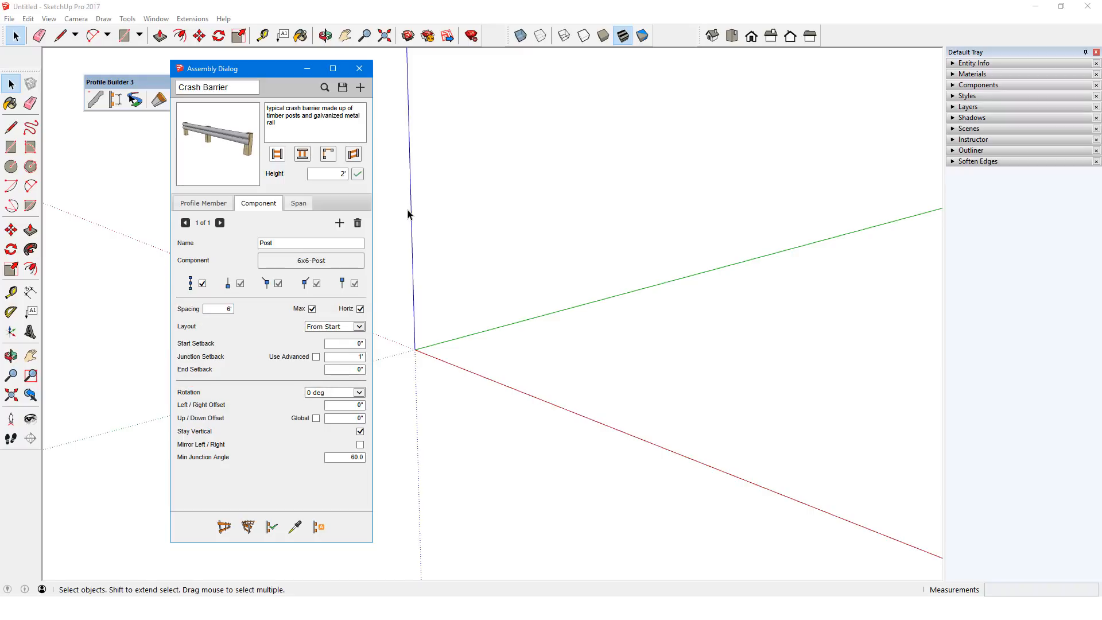
pyautogui.moveTo(224, 528)
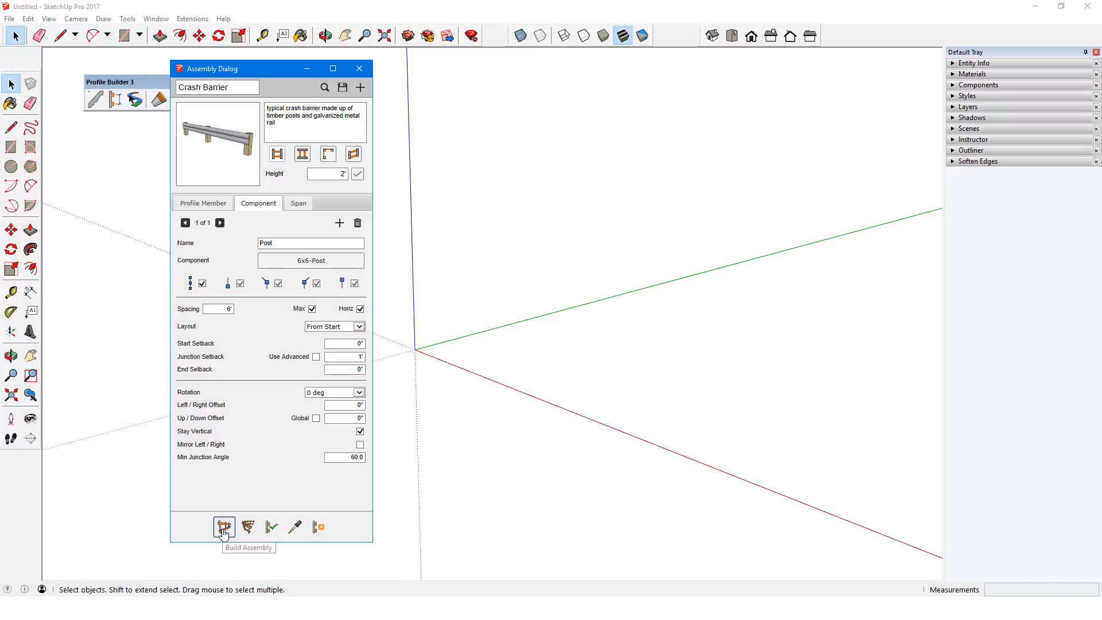
# Step: Build a crash barrier from the origin along the green axis
pyautogui.click(224, 527)
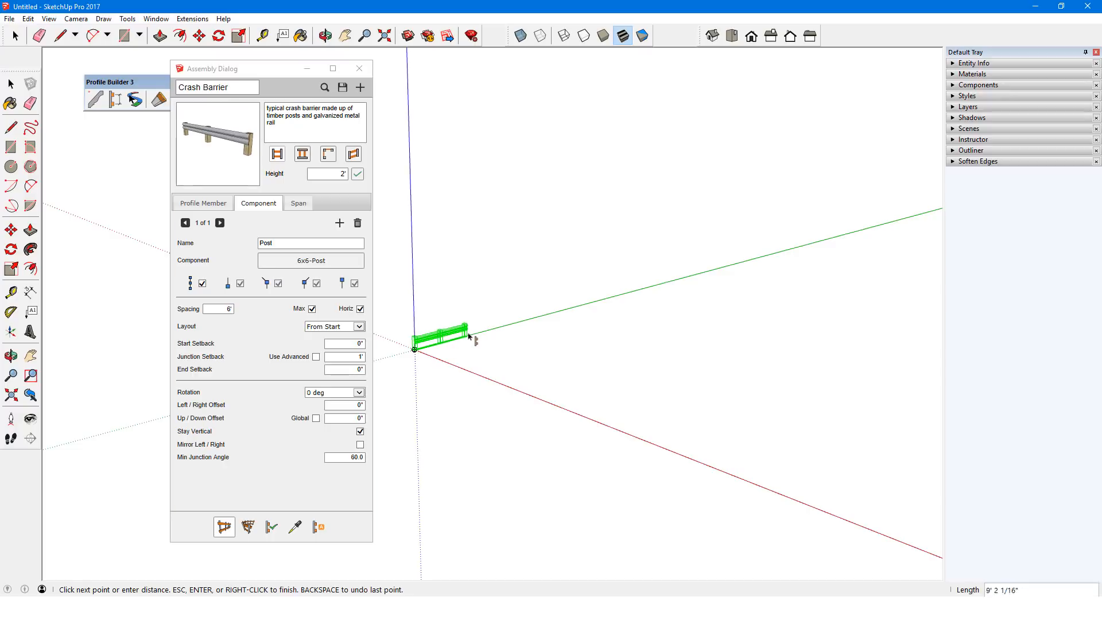
pyautogui.click(615, 338)
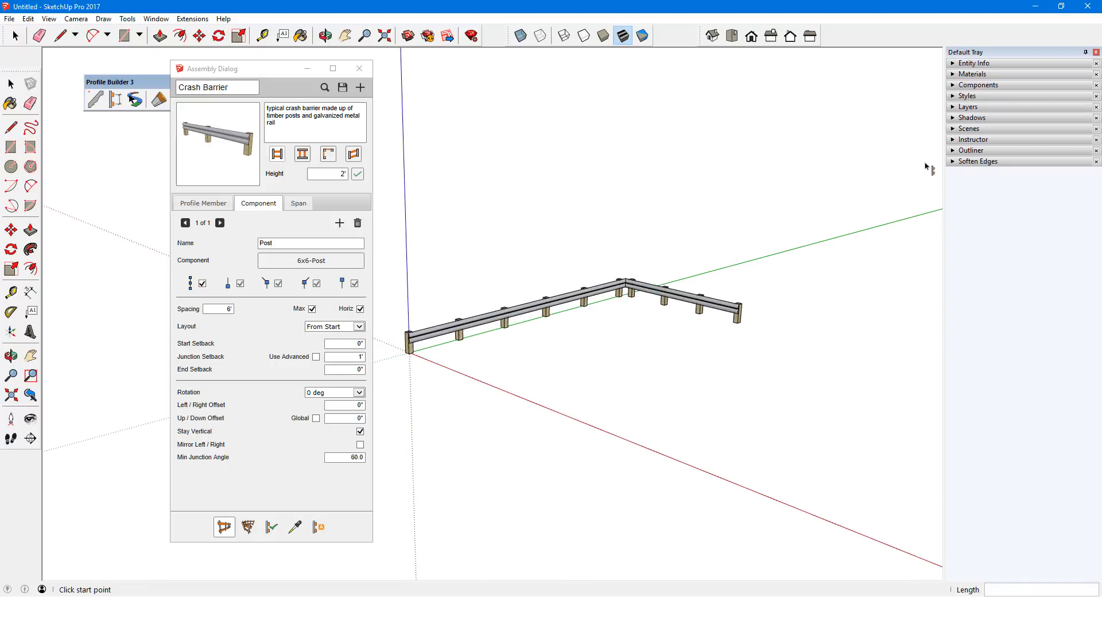
# Step: Expand the Crash Barrier group in Outliner and select its Rail piece
pyautogui.click(972, 149)
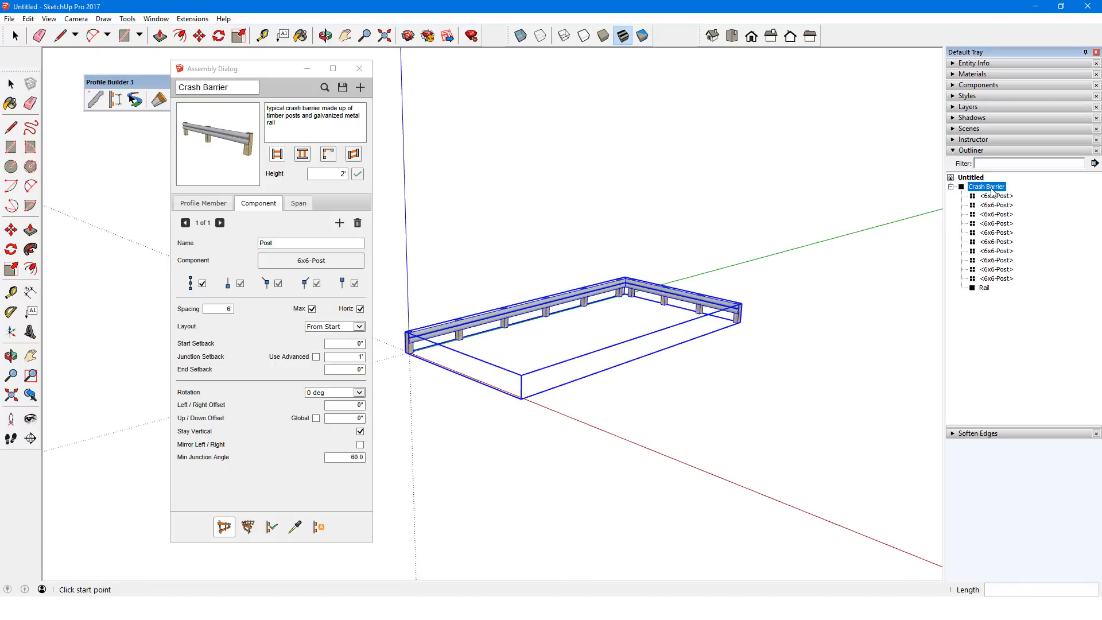
pyautogui.moveTo(994, 312)
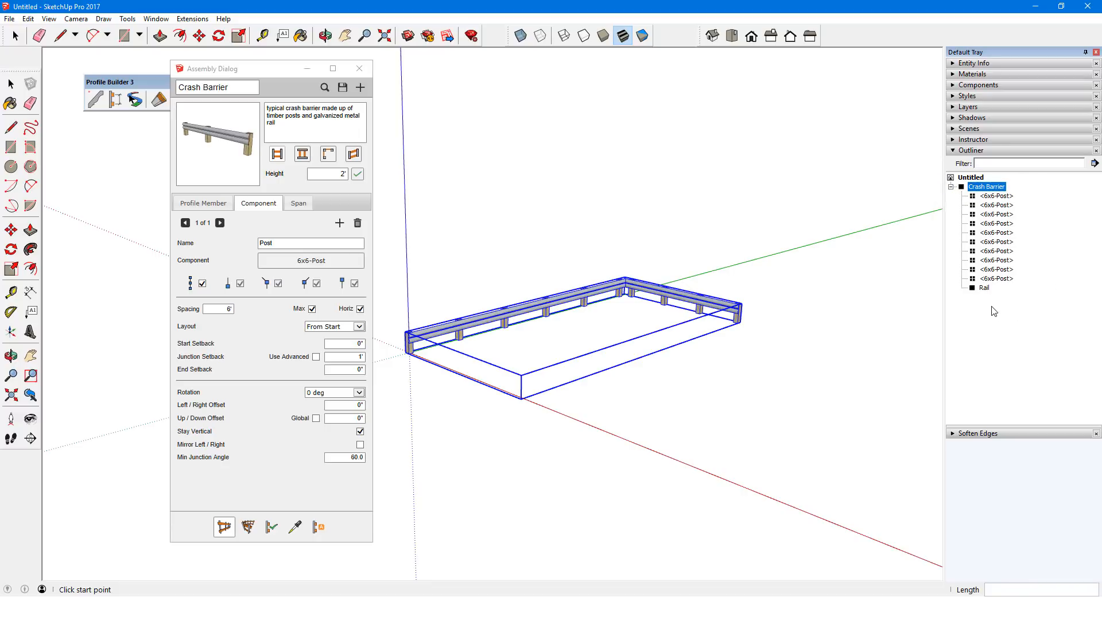
pyautogui.click(985, 287)
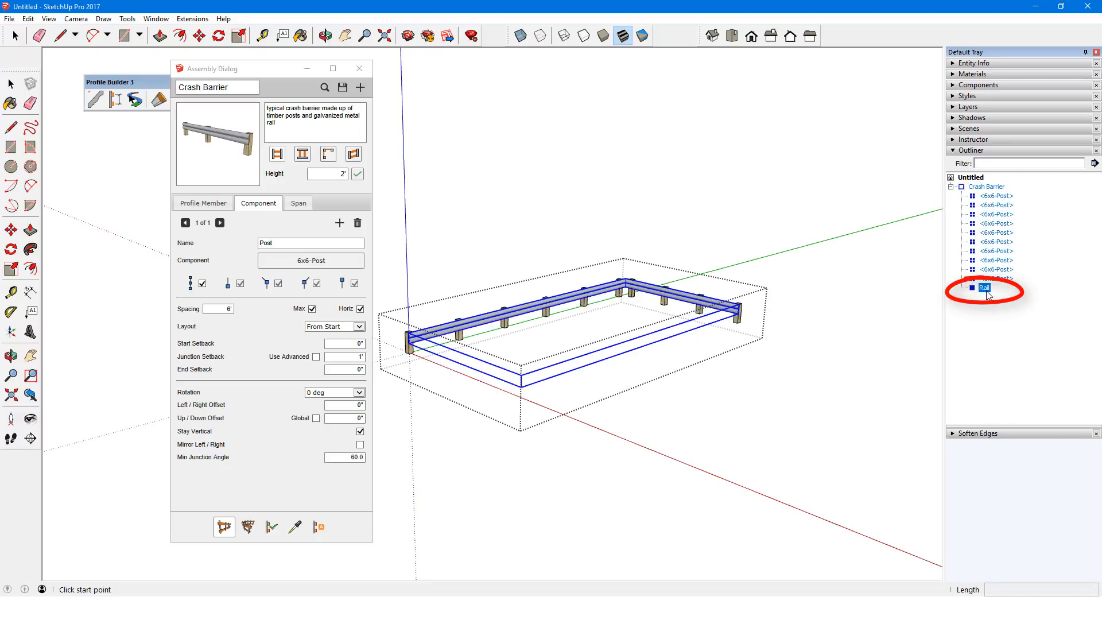
pyautogui.click(996, 241)
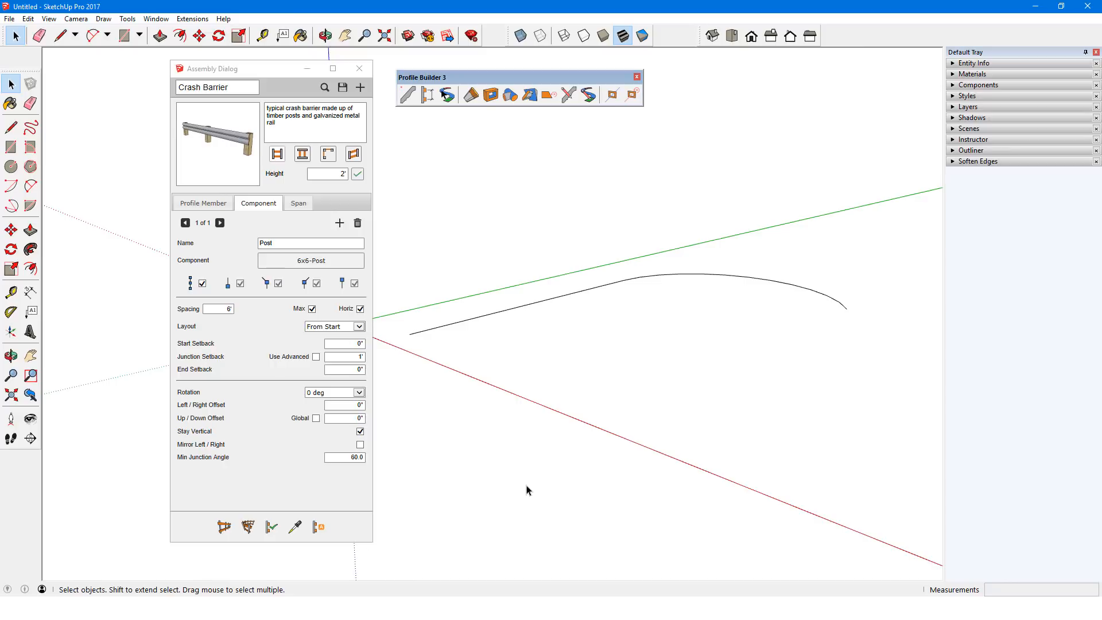
pyautogui.moveTo(324, 117)
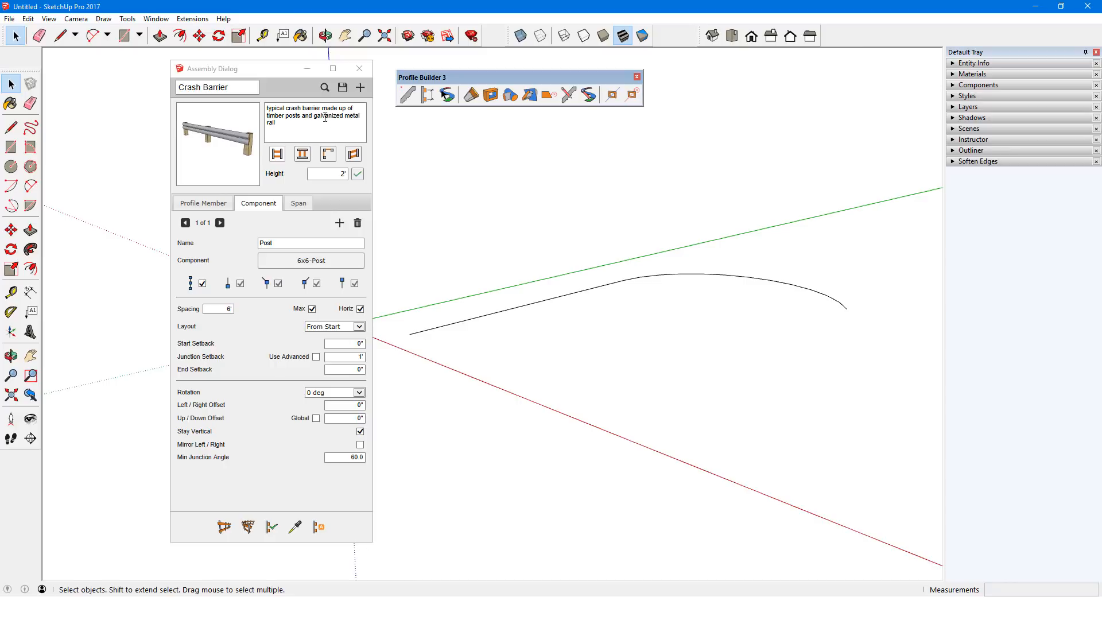
# Step: Load Picket Fence Assembly and build it along the curved path line
pyautogui.click(360, 87)
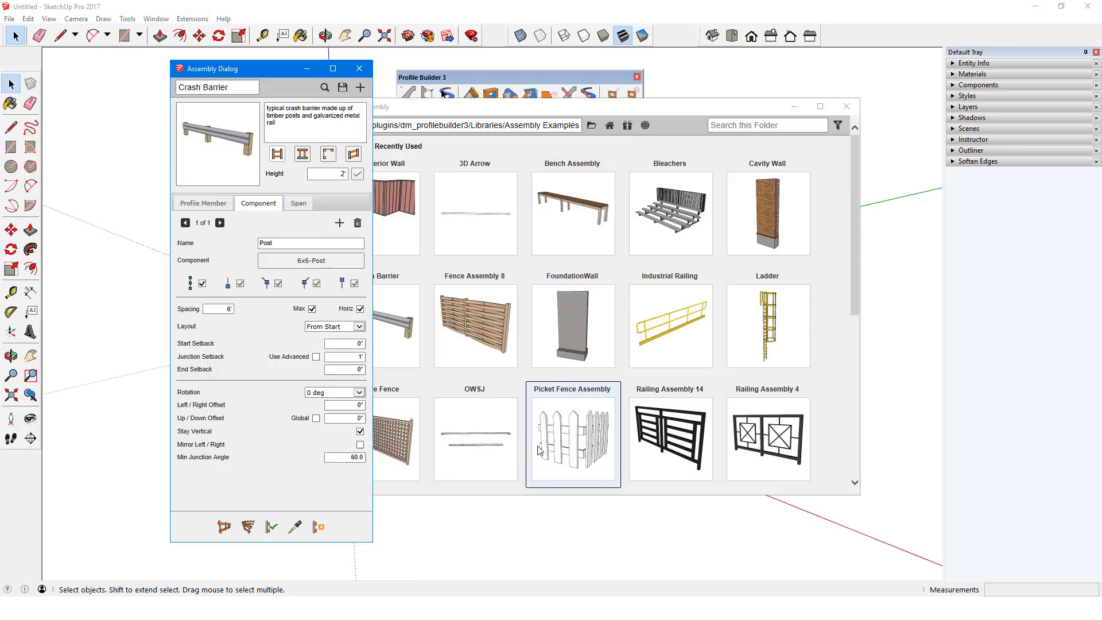
pyautogui.doubleClick(573, 438)
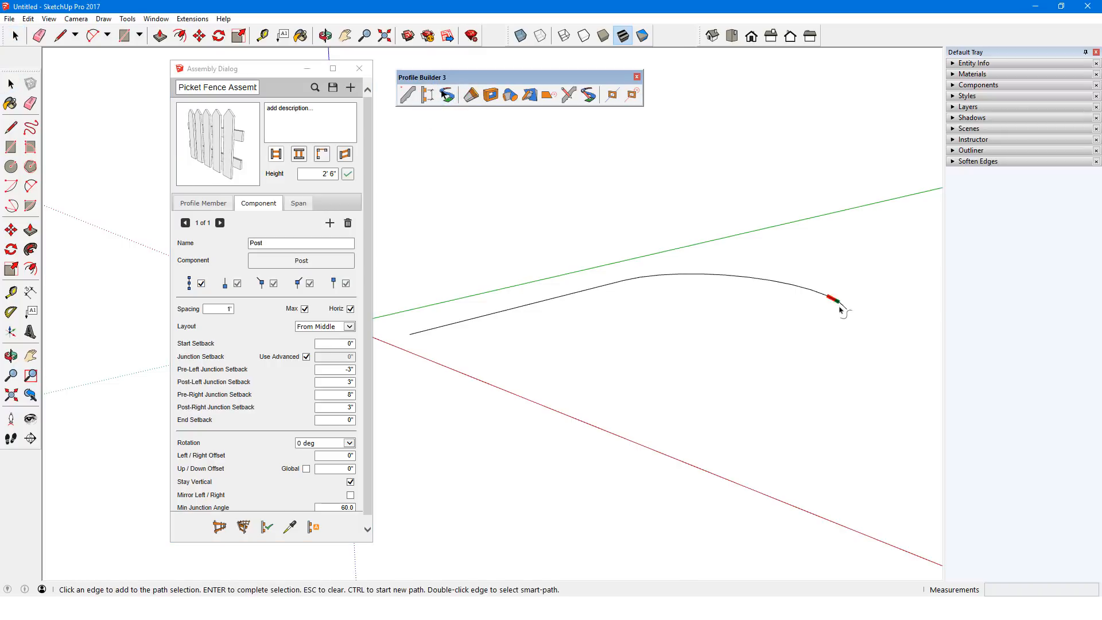
pyautogui.click(838, 309)
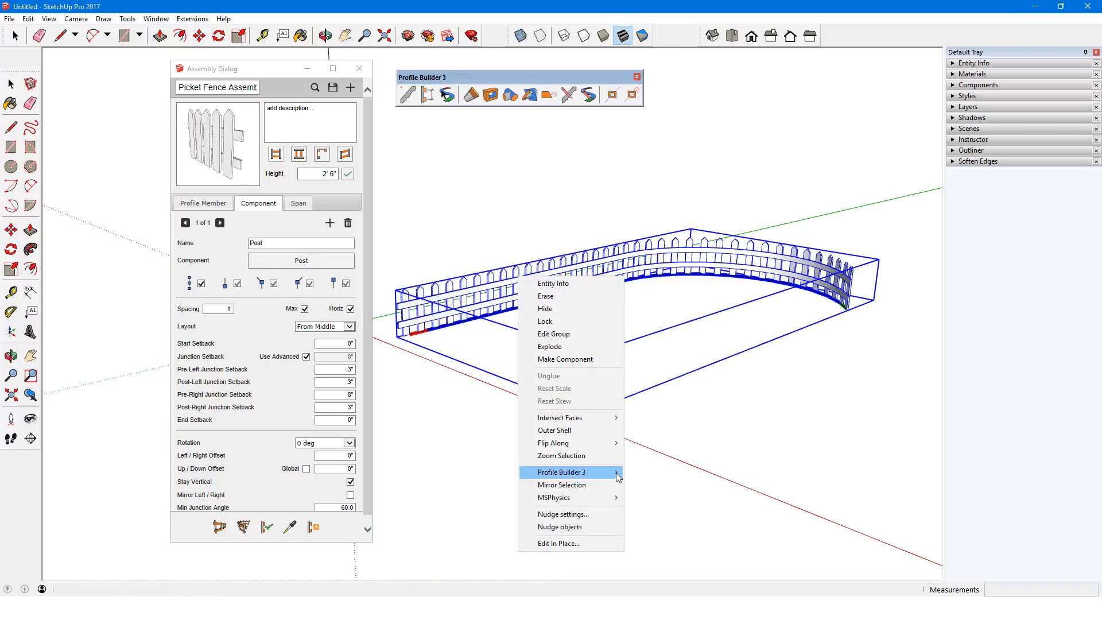
pyautogui.click(560, 471)
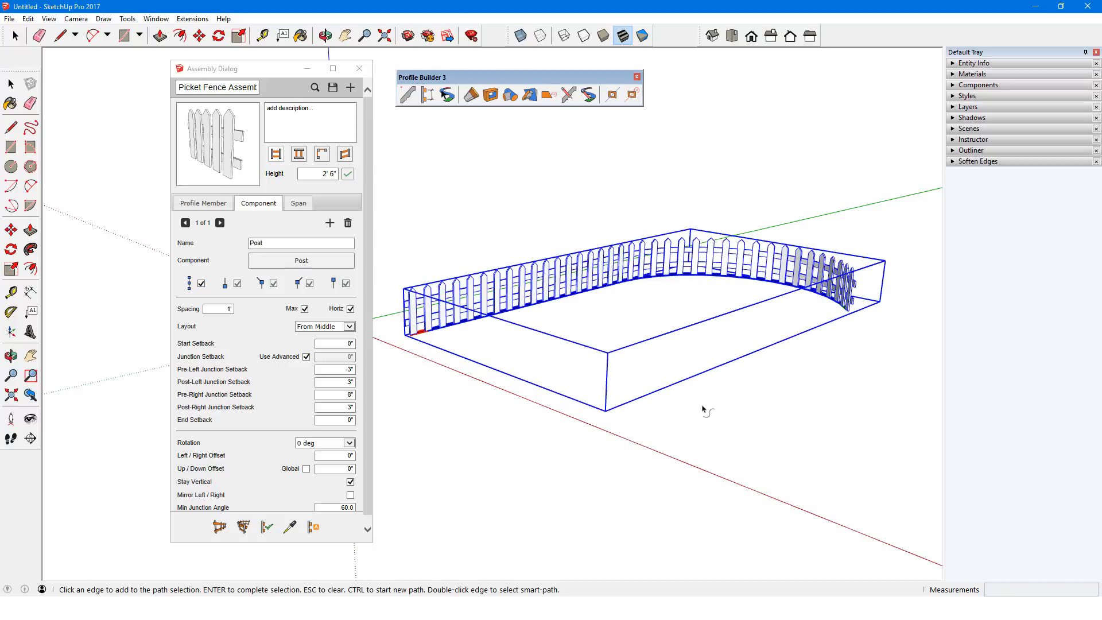
# Step: Review the picket fence's profile members and its Post component settings
pyautogui.click(202, 203)
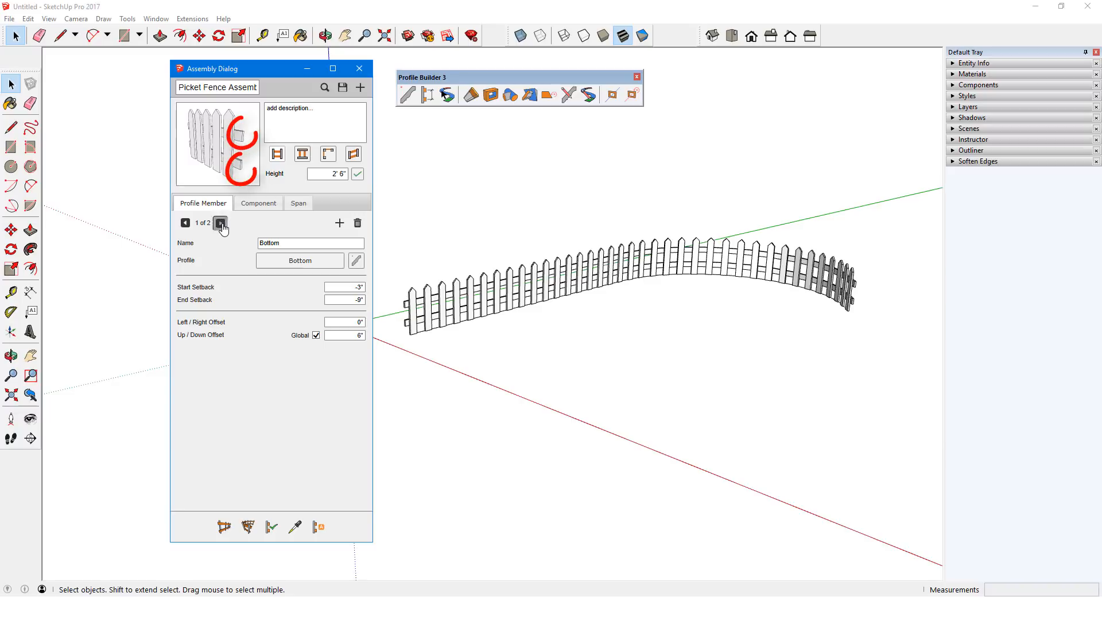
pyautogui.click(218, 223)
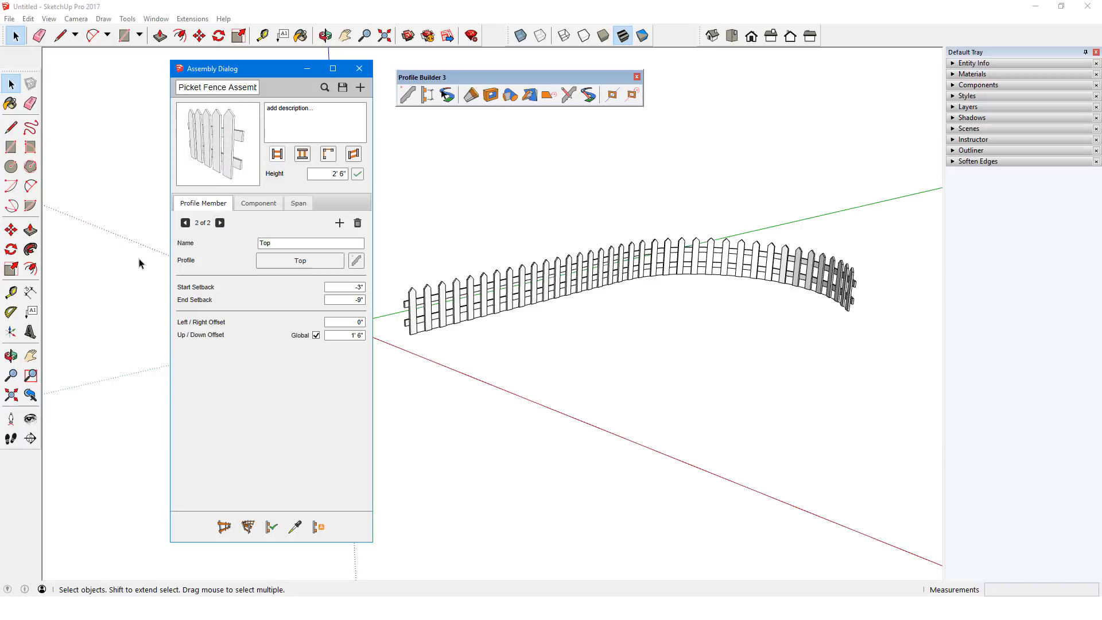
pyautogui.click(257, 204)
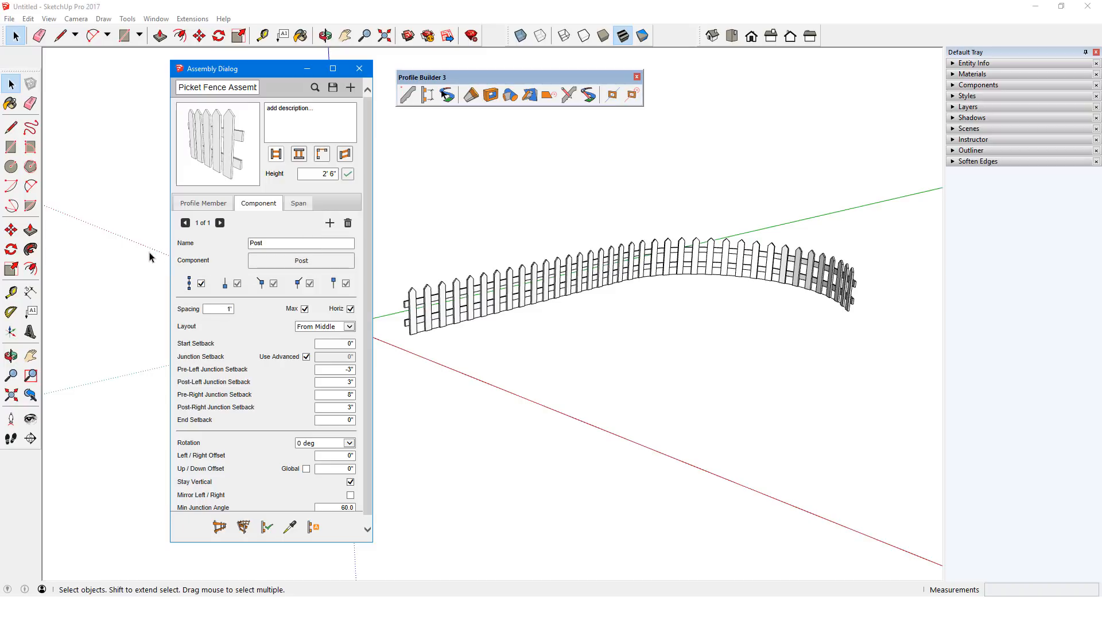
pyautogui.moveTo(315, 89)
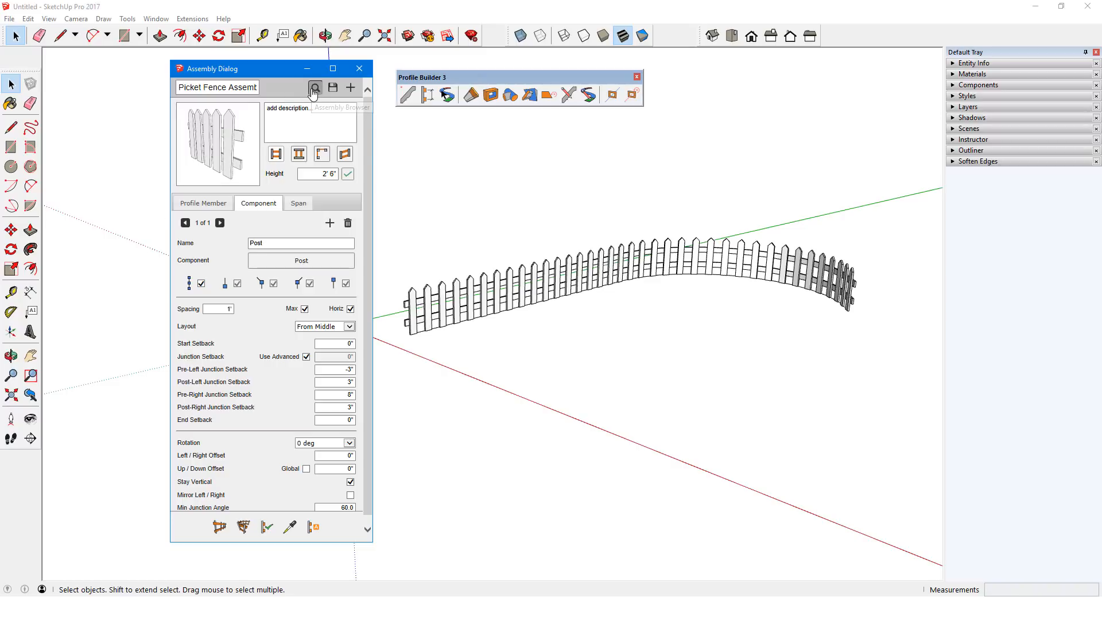
# Step: Load Fence Assembly 8 and apply it to the selected picket fence
pyautogui.click(315, 87)
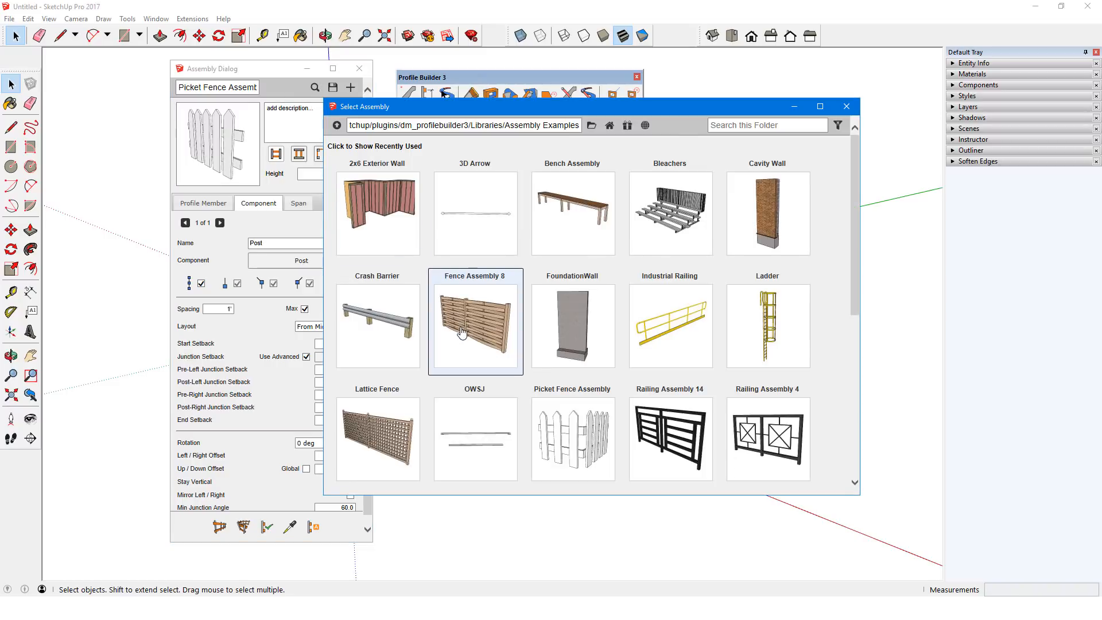
pyautogui.doubleClick(475, 325)
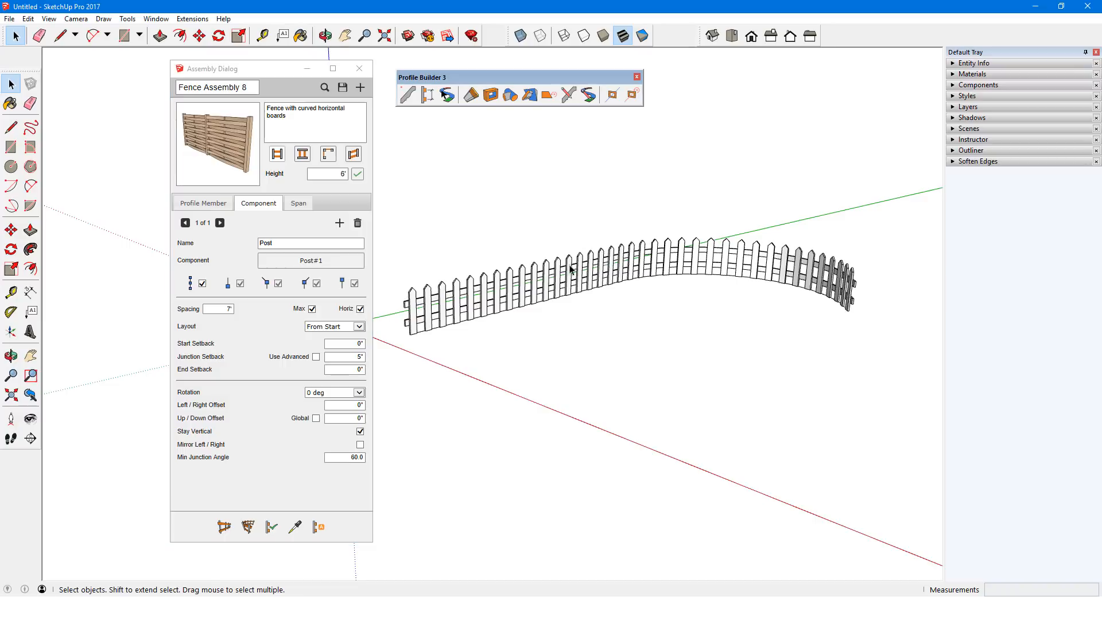
pyautogui.click(570, 269)
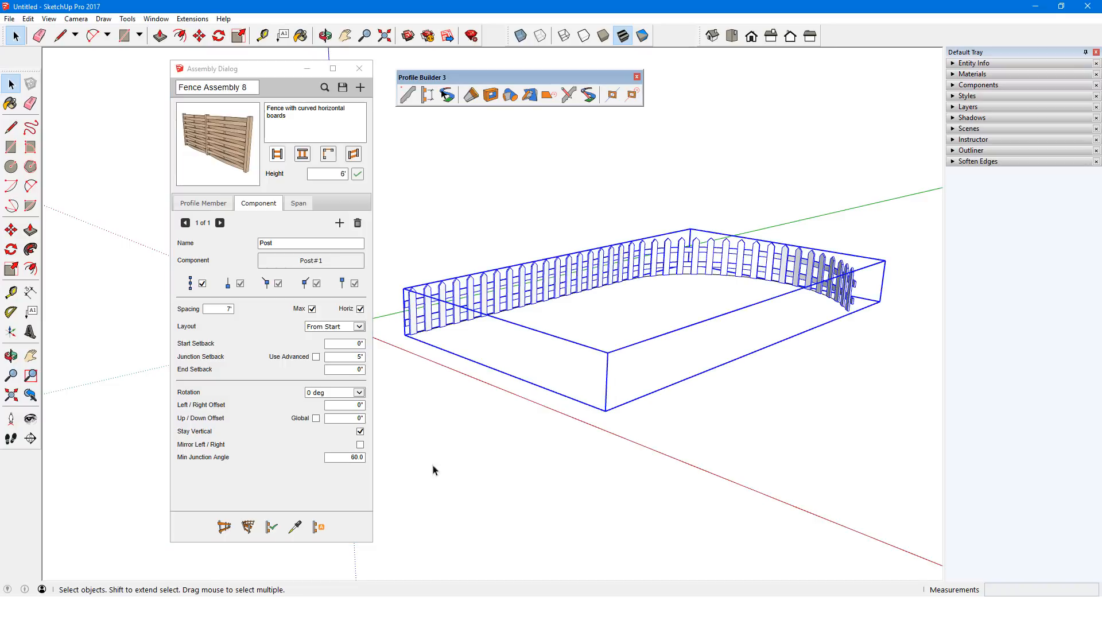
pyautogui.moveTo(271, 528)
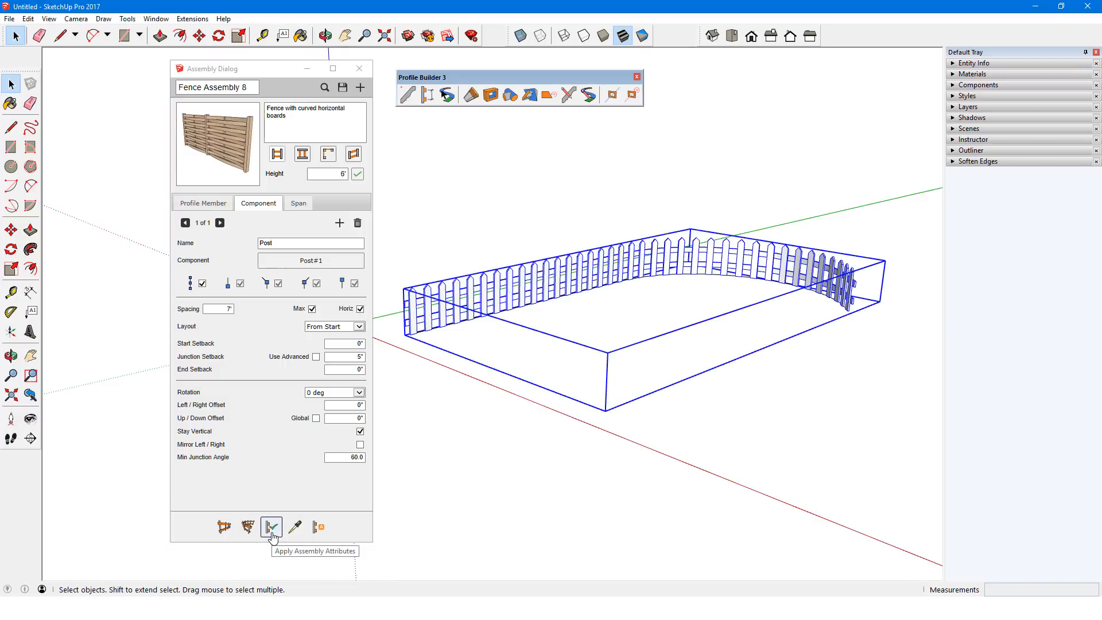
pyautogui.click(271, 527)
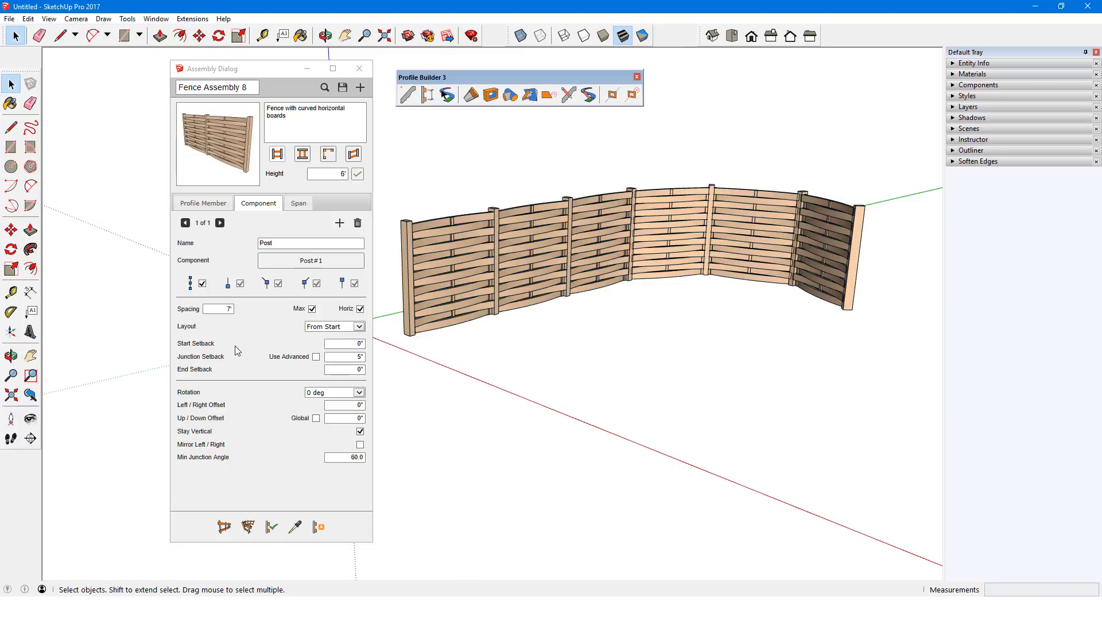
# Step: Review Fence Assembly 8's profile members and its Curved Fence Boards span
pyautogui.click(202, 203)
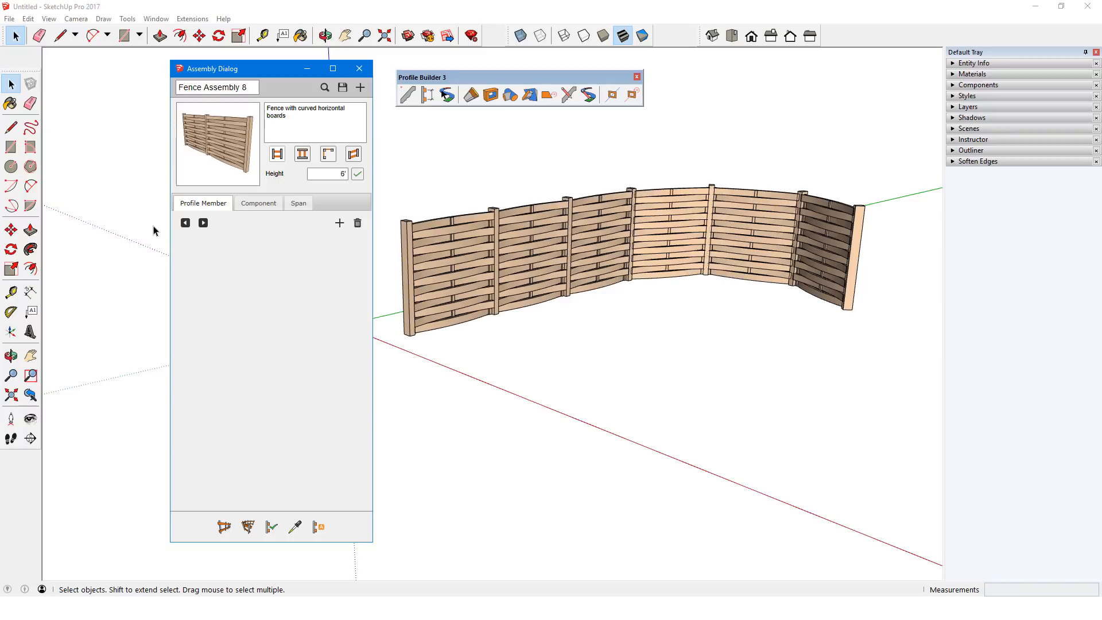
pyautogui.moveTo(252, 202)
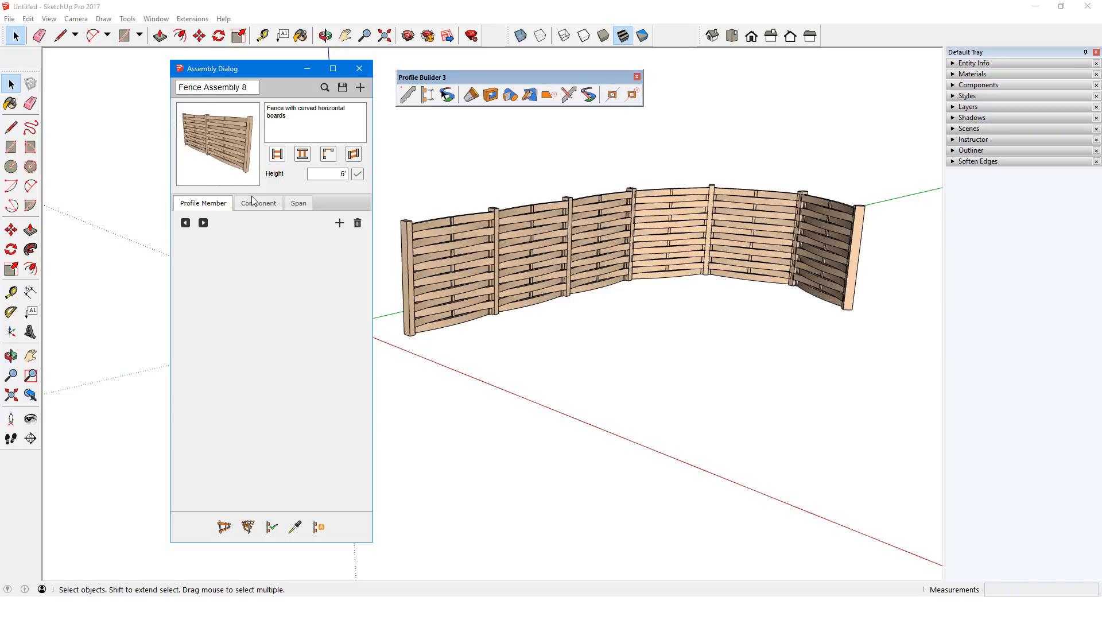
pyautogui.click(259, 203)
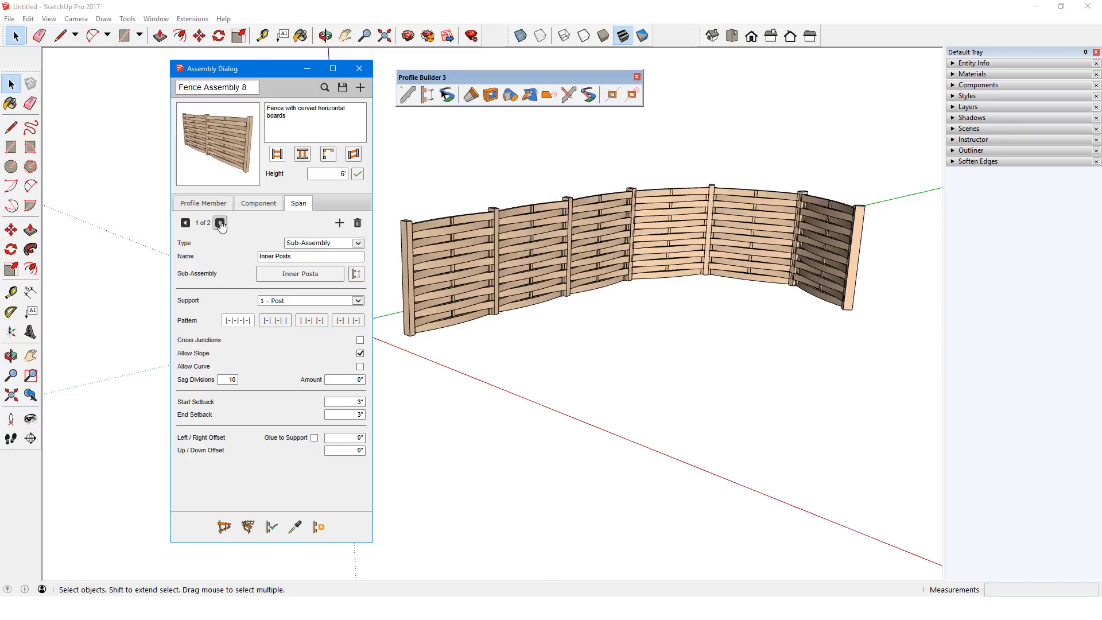
pyautogui.click(221, 221)
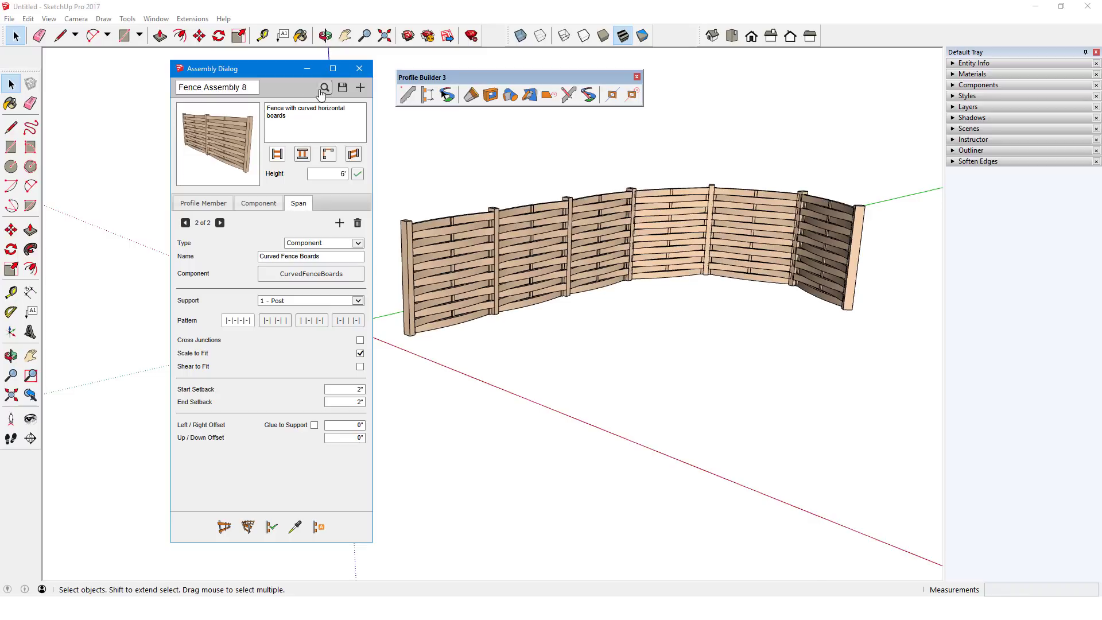
# Step: Load Railing Assembly 5, the hanging chain rail, and show its Post component and Chain span
pyautogui.click(323, 87)
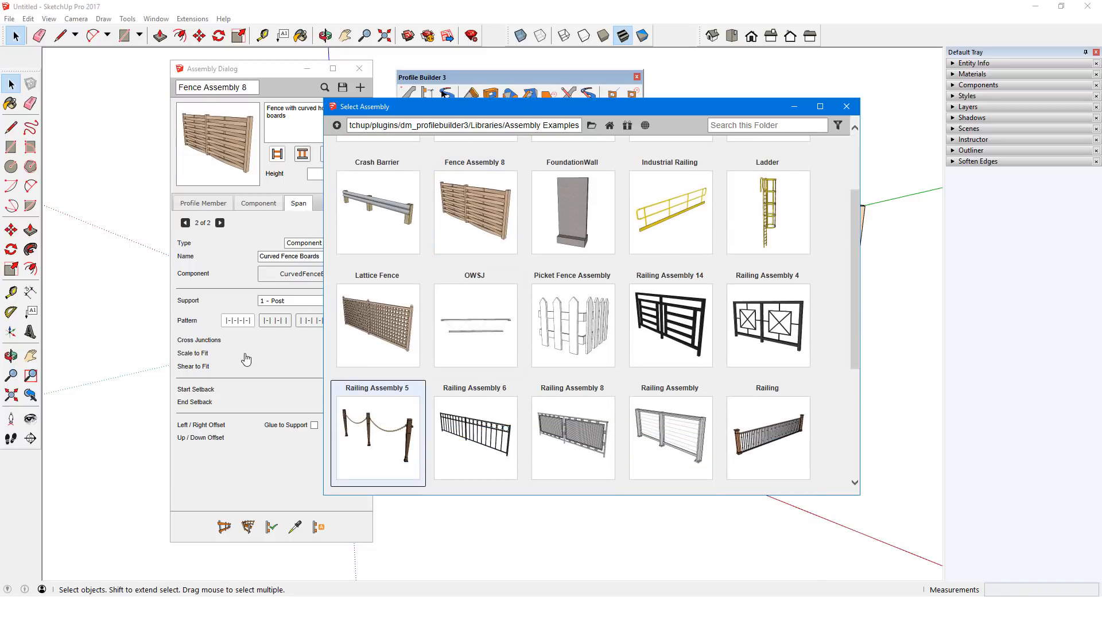
pyautogui.doubleClick(377, 437)
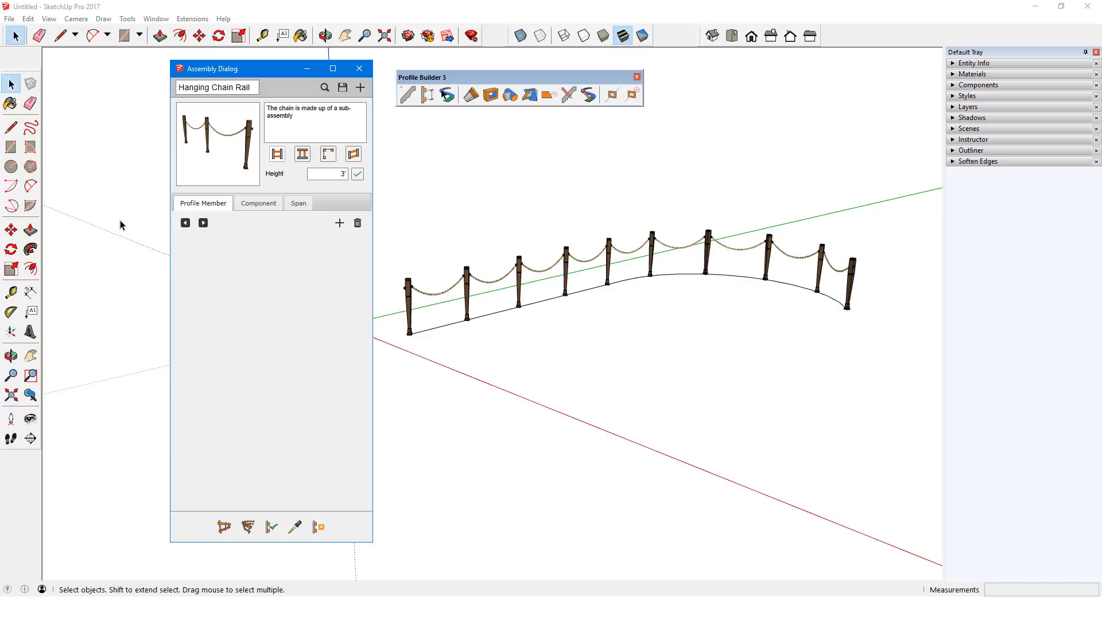
pyautogui.click(258, 203)
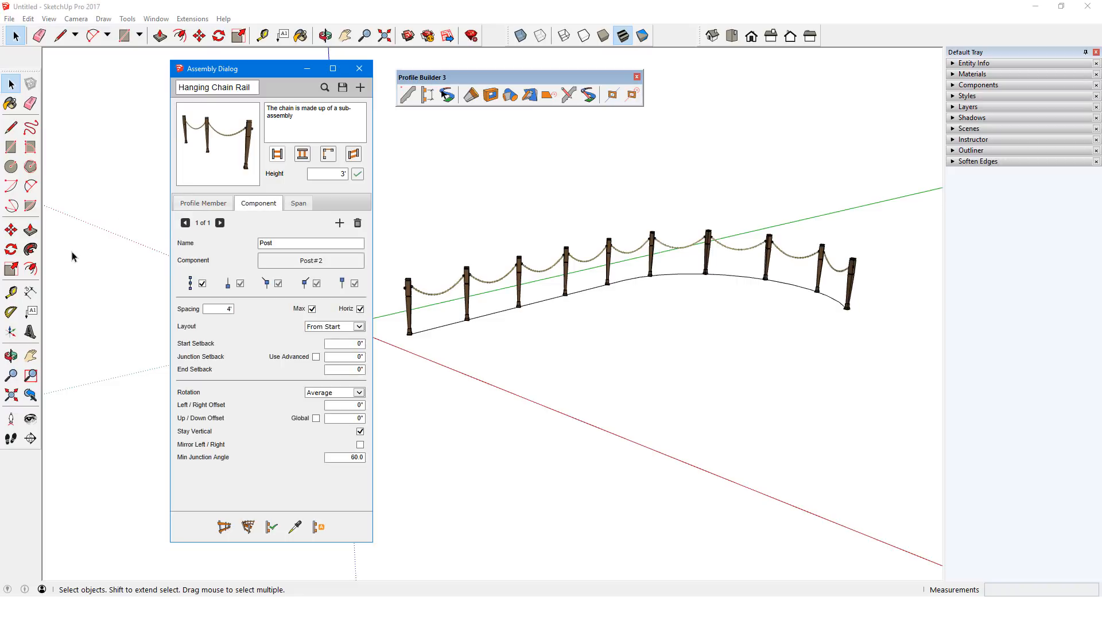
pyautogui.click(297, 202)
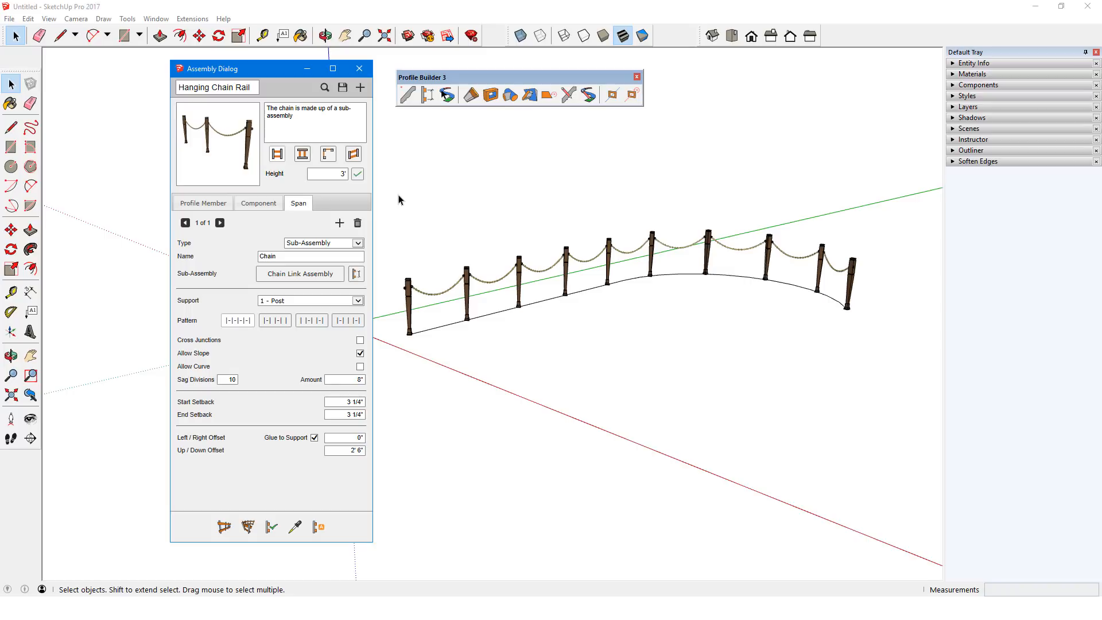
# Step: Drill into the Chain Link sub-assembly's component settings, then return to Hanging Chain Rail
pyautogui.click(237, 321)
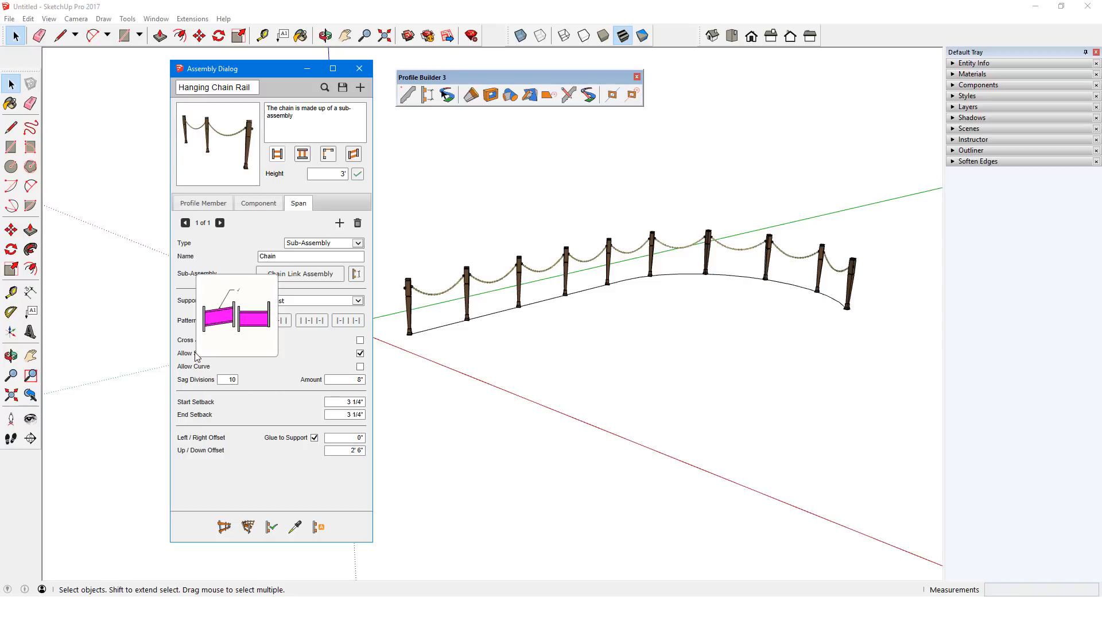
pyautogui.moveTo(357, 274)
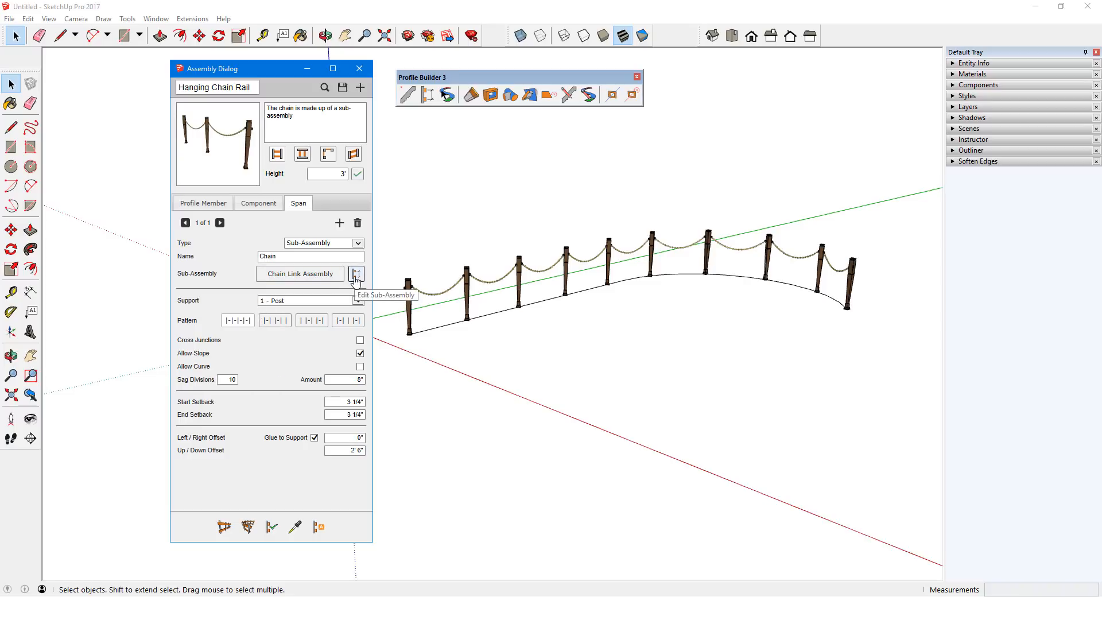
pyautogui.click(357, 273)
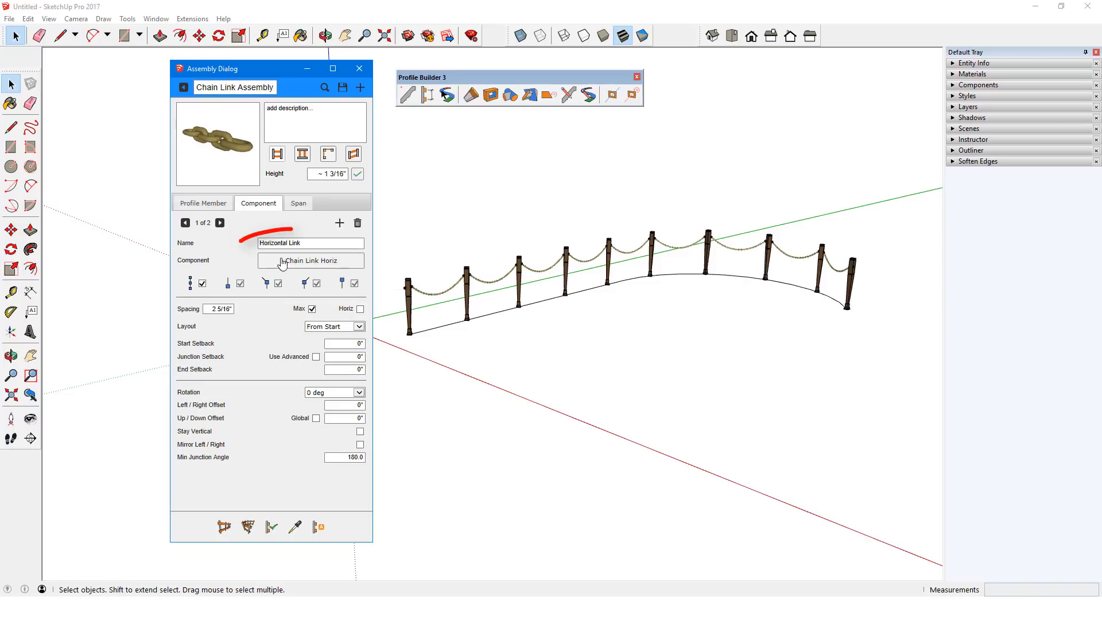
pyautogui.click(221, 223)
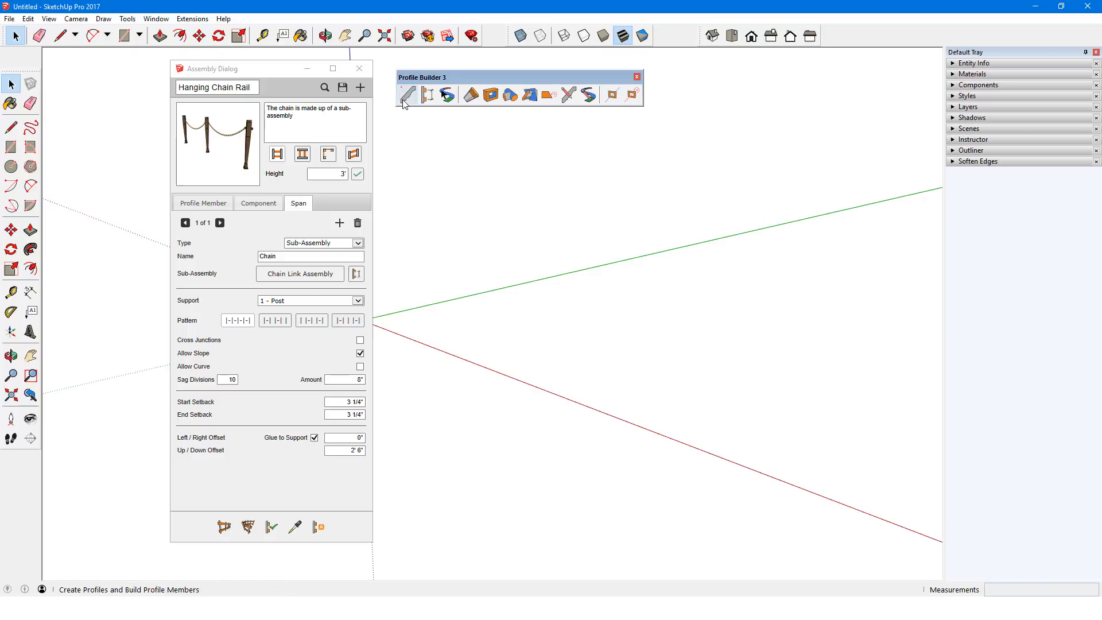
# Step: Search 3D Warehouse for mind.sight and reach the mind.sight.studios author's collections
pyautogui.click(406, 35)
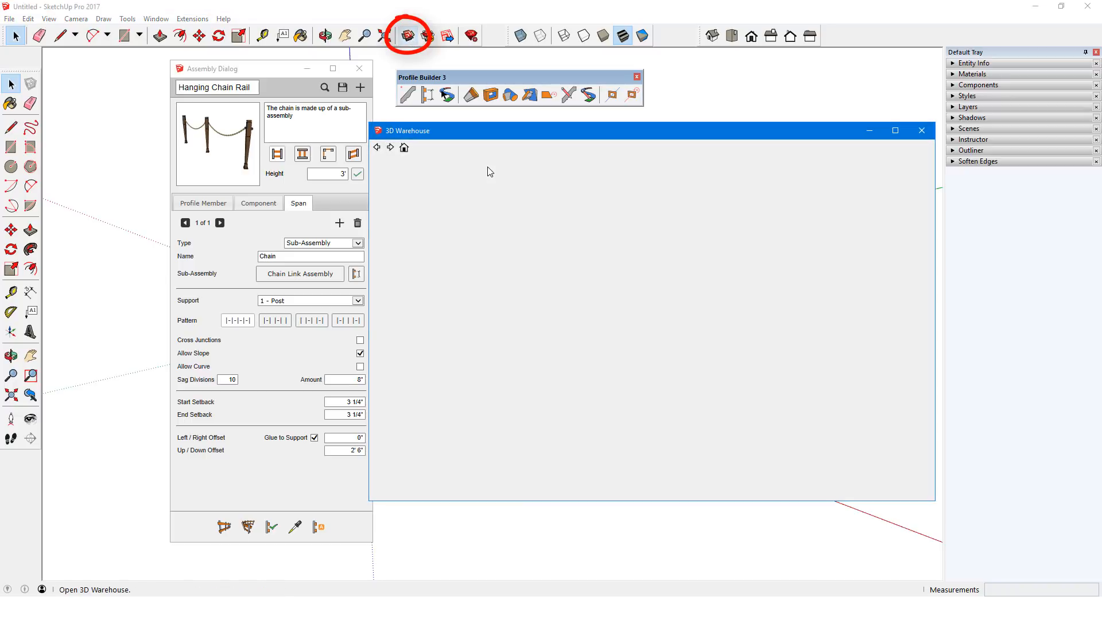
pyautogui.write('mind.sight')
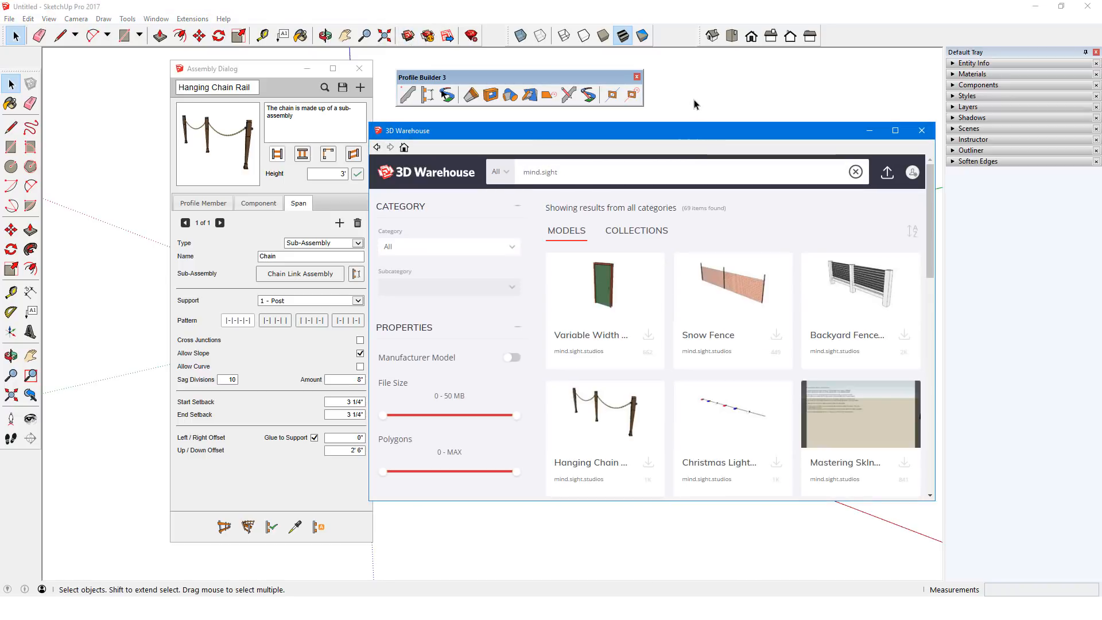
pyautogui.click(603, 283)
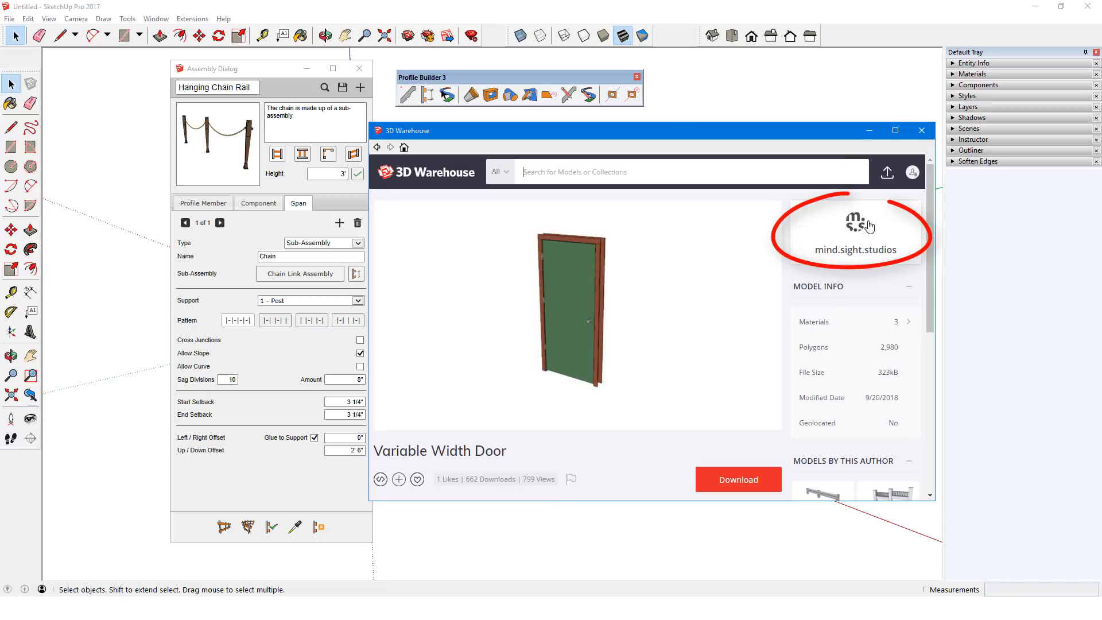
pyautogui.click(849, 221)
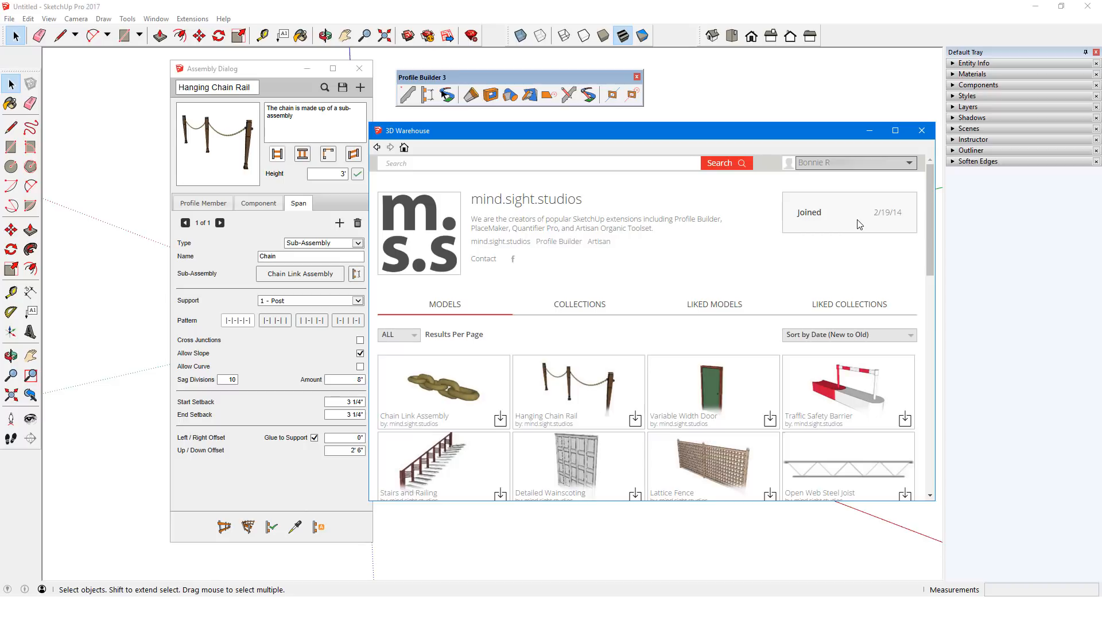
pyautogui.click(579, 303)
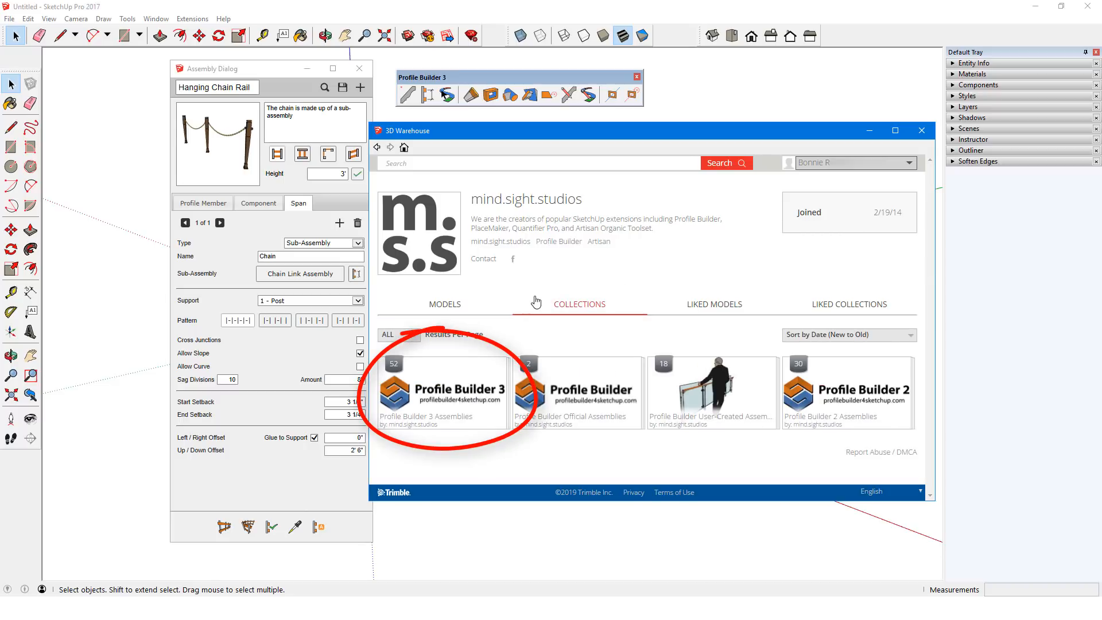
# Step: Open the Profile Builder 3 Assemblies collection and like it
pyautogui.click(441, 391)
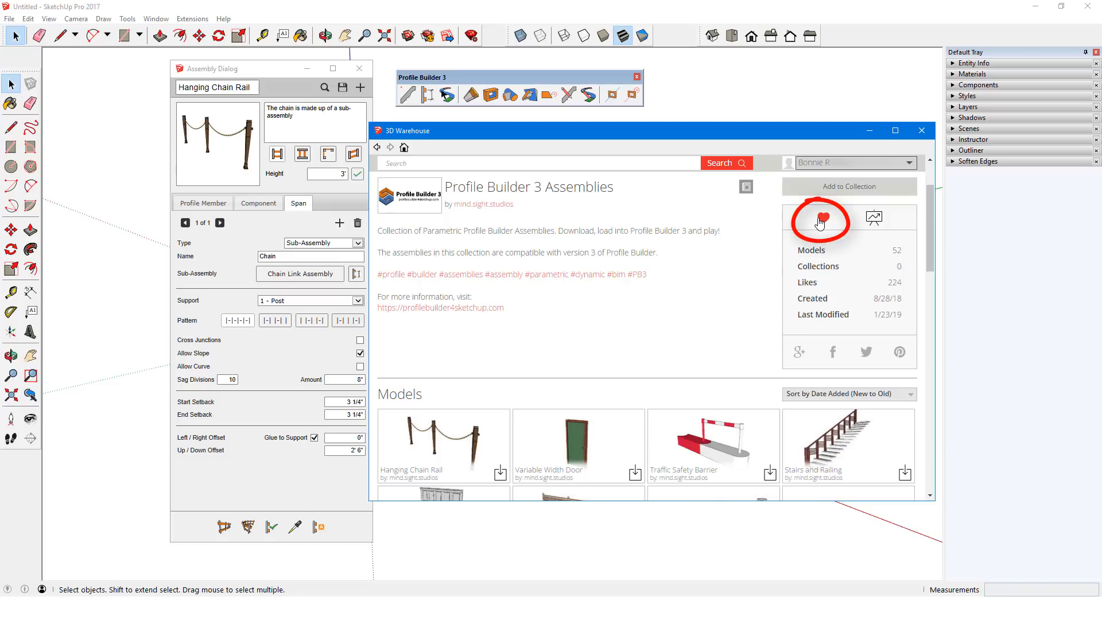
pyautogui.click(823, 217)
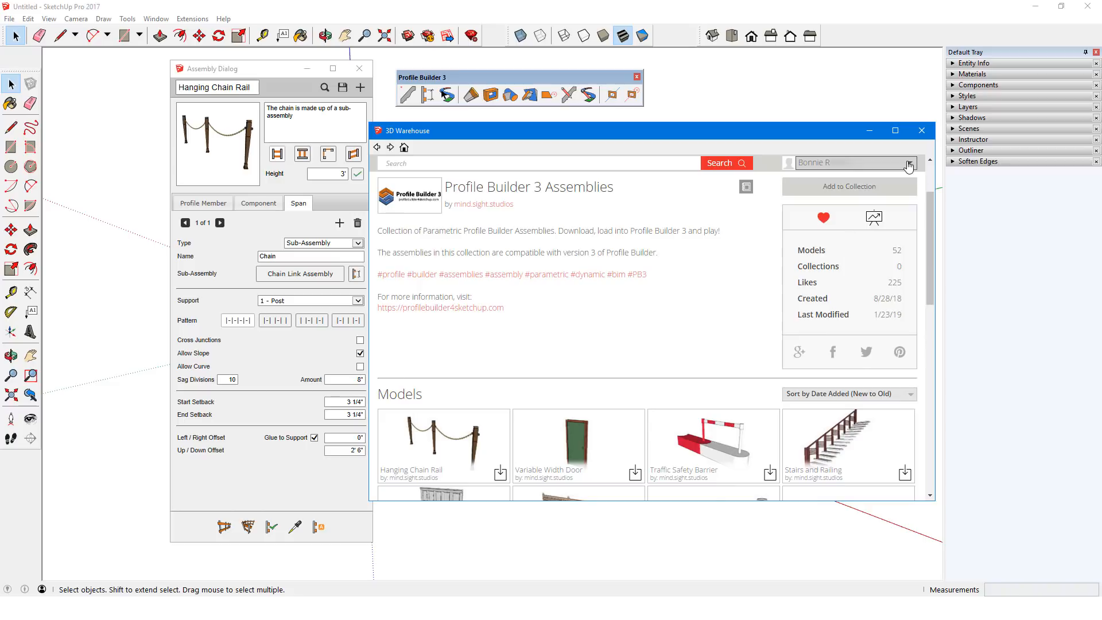
# Step: Go to this account's own 3D Warehouse page and browse its liked collections
pyautogui.click(909, 162)
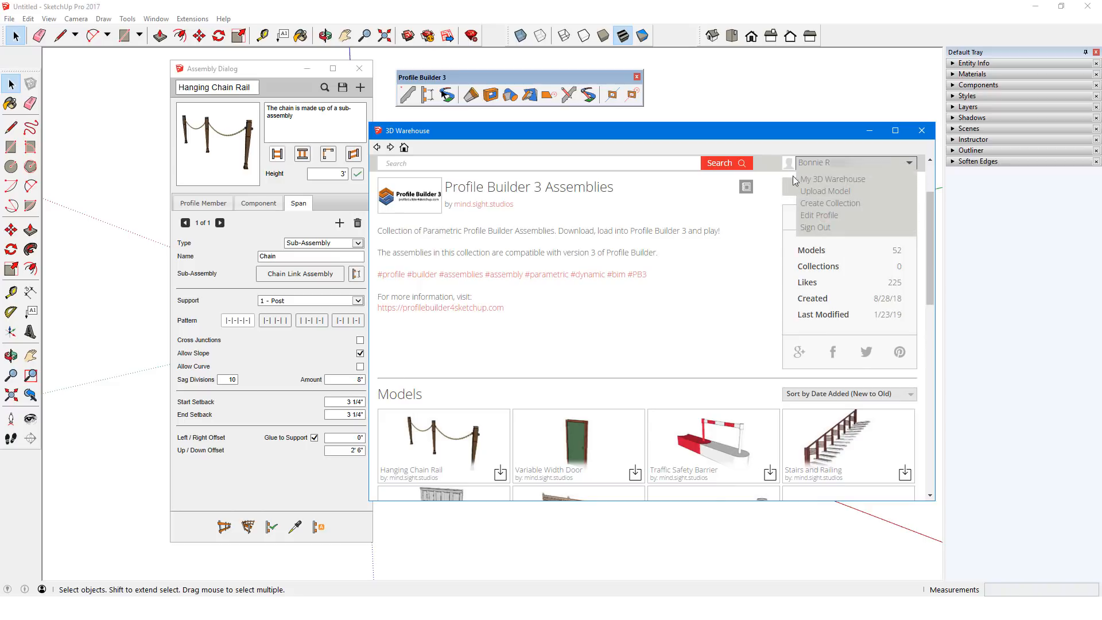
pyautogui.moveTo(833, 179)
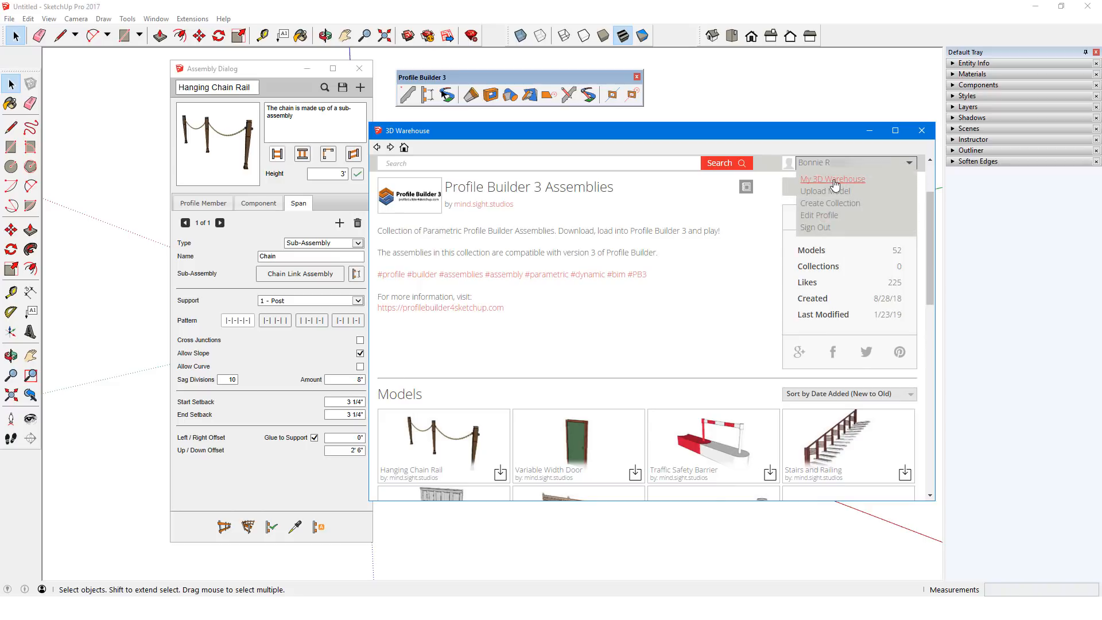
pyautogui.click(833, 179)
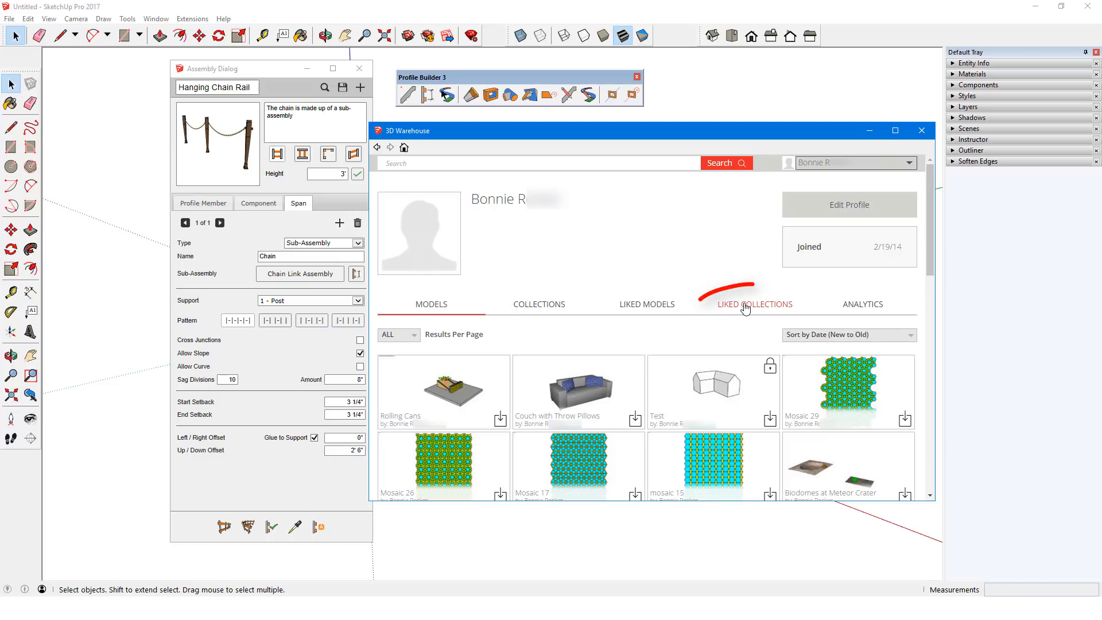
pyautogui.click(755, 303)
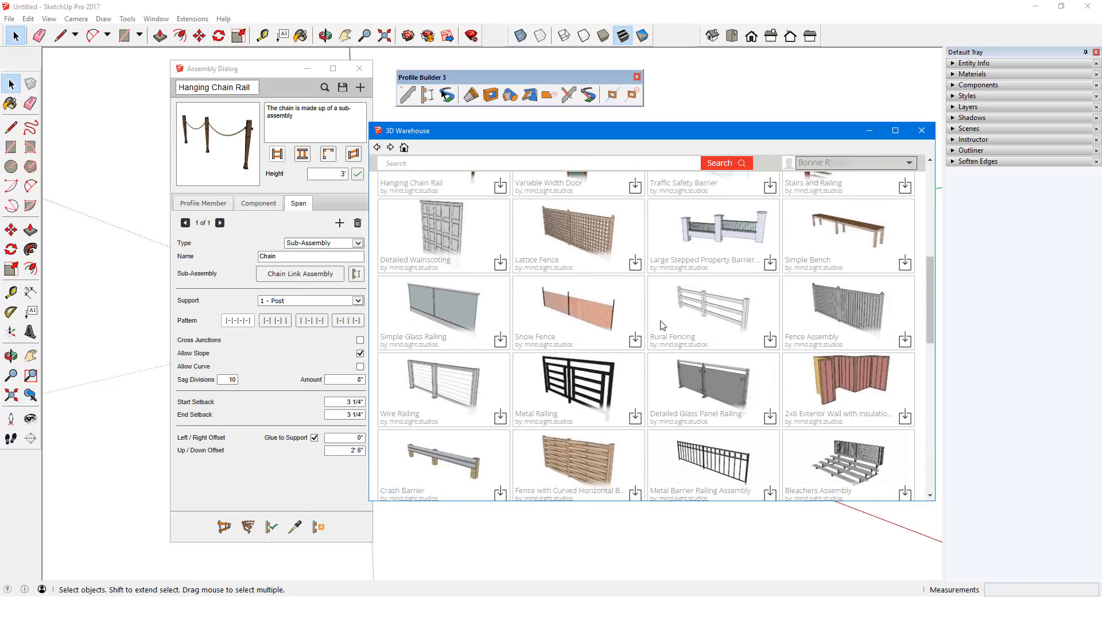
pyautogui.scroll(-3)
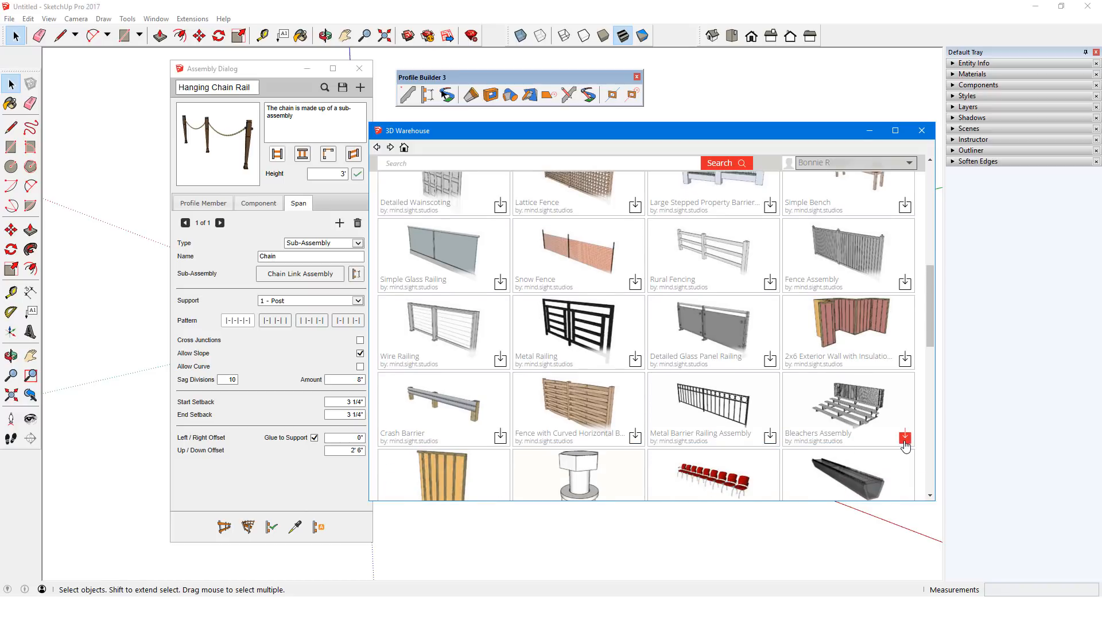
# Step: Download the Bleachers Assembly into the model and pick it with the eyedropper to load its settings
pyautogui.click(905, 440)
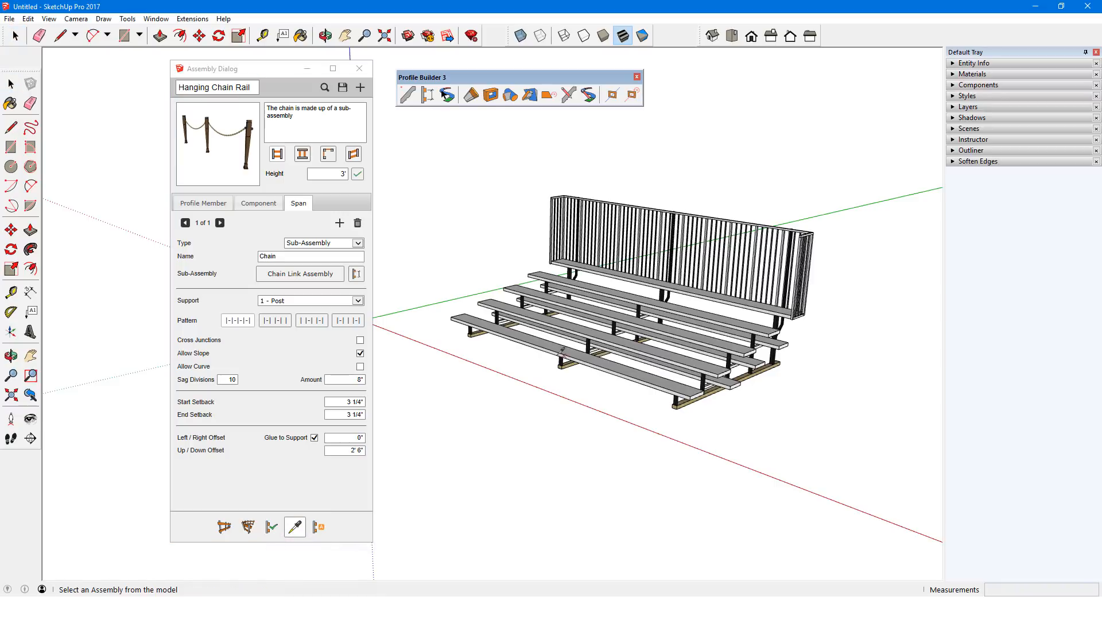
pyautogui.click(610, 372)
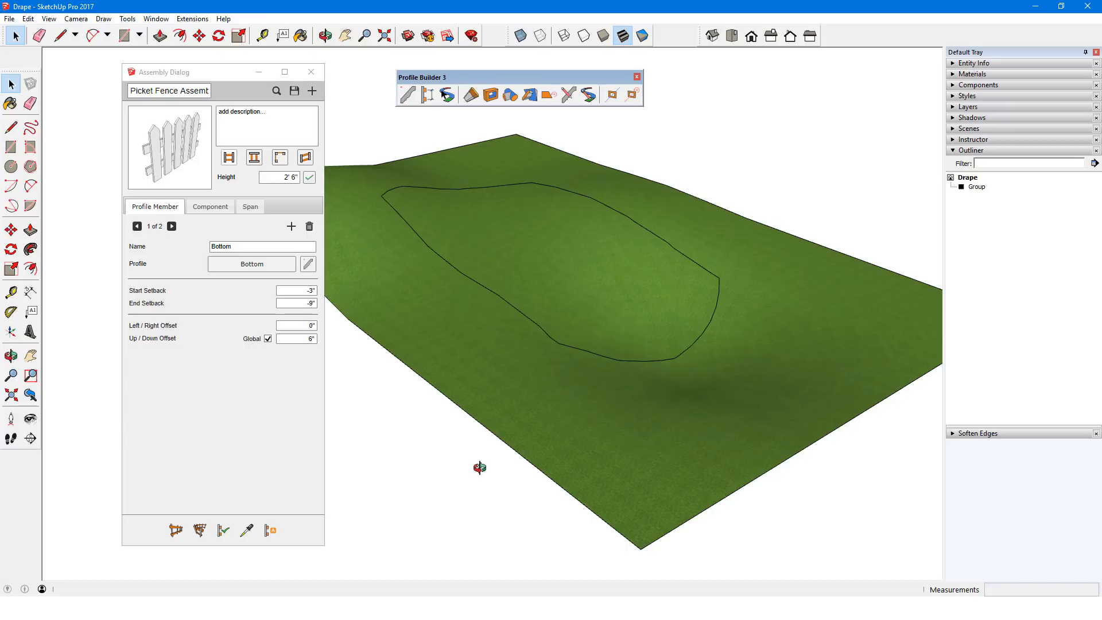
pyautogui.moveTo(446, 183)
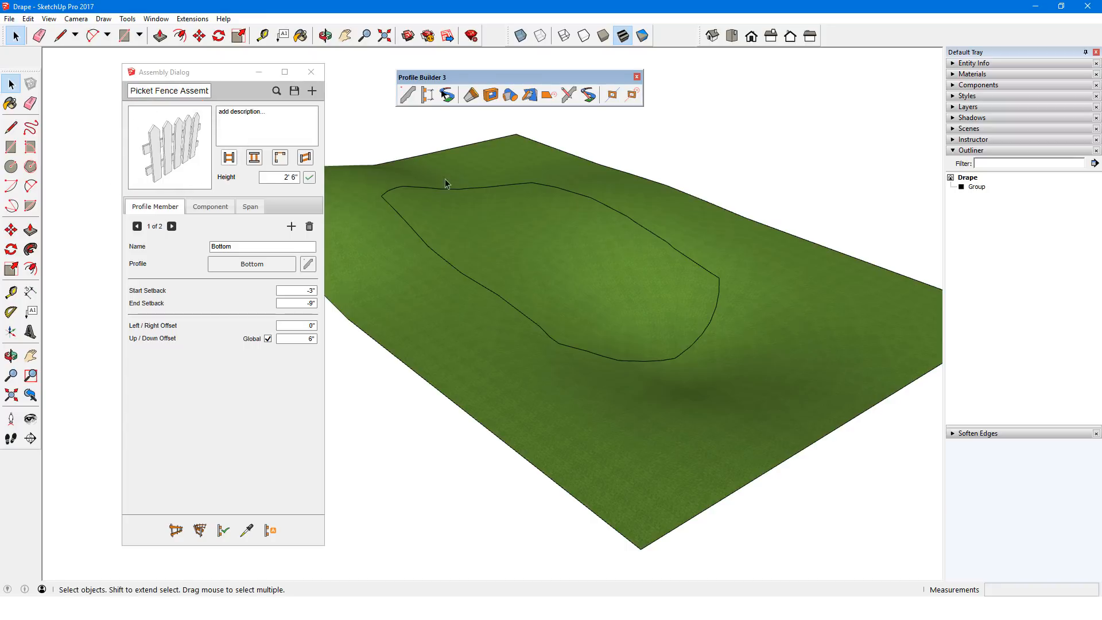
# Step: Select the outline curve on the Drape terrain and edit the fence's bottom rail profile
pyautogui.click(422, 253)
pyautogui.write('2')
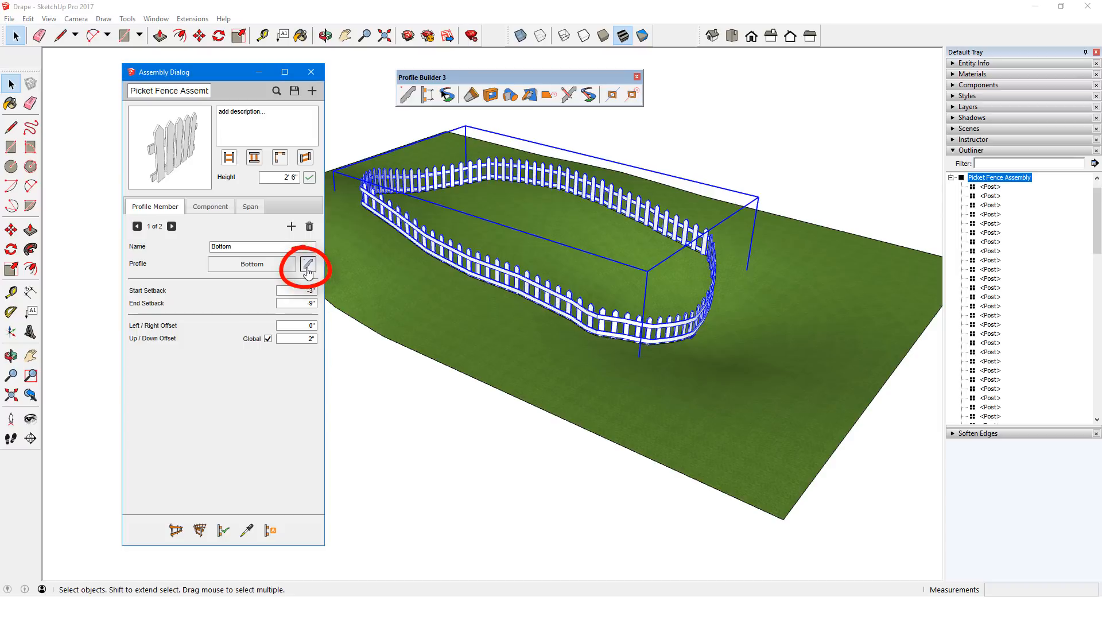
pyautogui.click(308, 266)
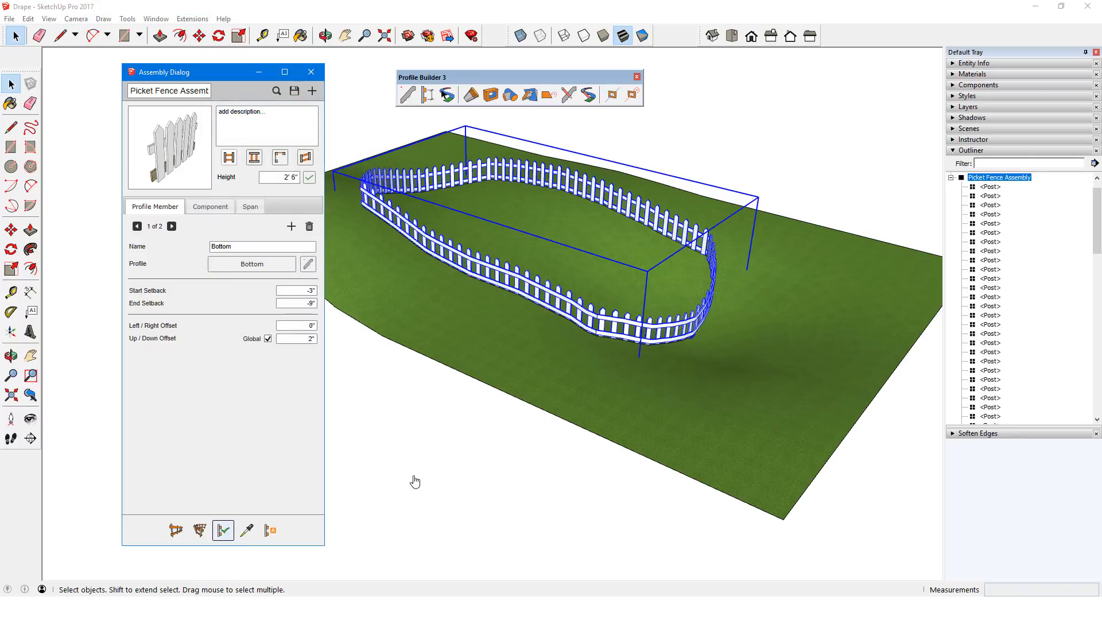
# Step: Edit the Top rail profile, swap the Post component and give the posts Wood Bamboo material
pyautogui.click(308, 264)
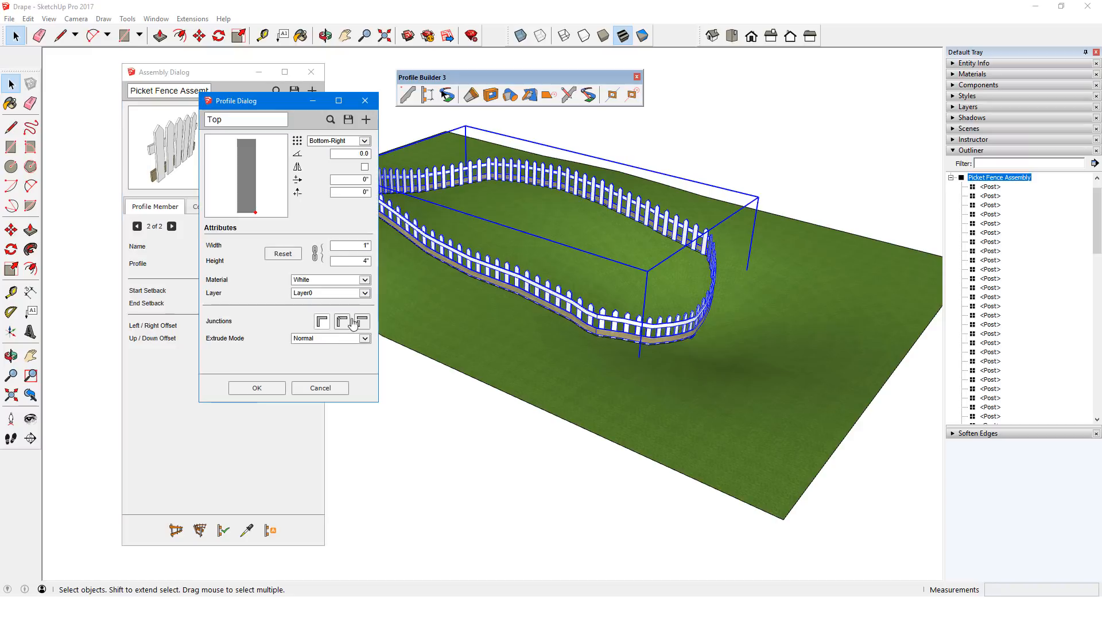
pyautogui.click(256, 387)
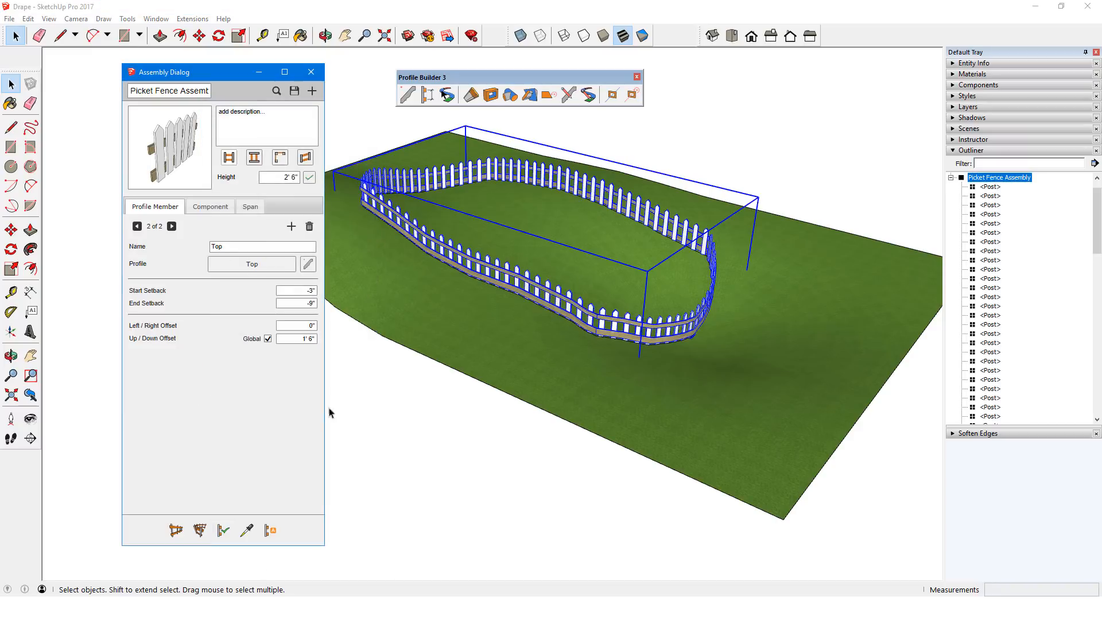
pyautogui.click(210, 205)
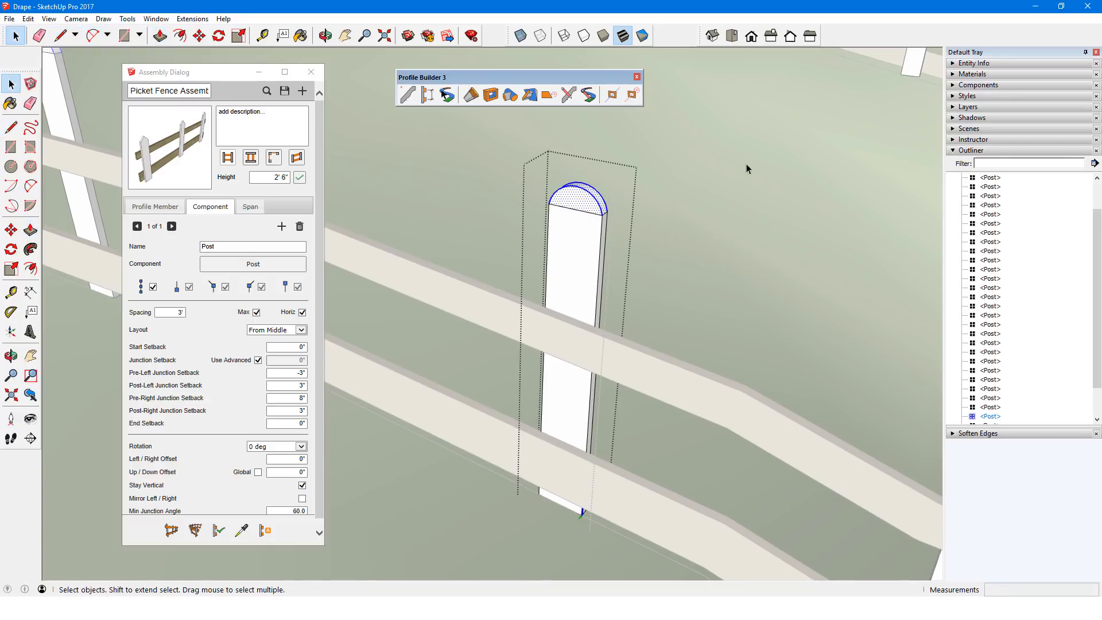
pyautogui.click(972, 74)
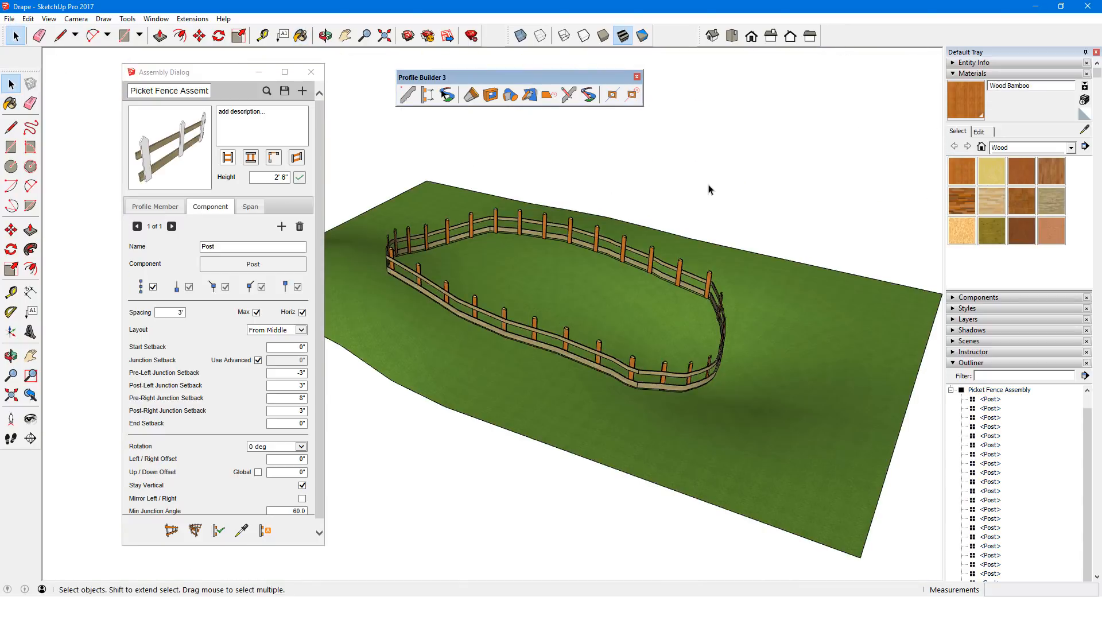
# Step: Save the fence as the 'Wood Fence' assembly in Documents and start a new model
pyautogui.click(285, 91)
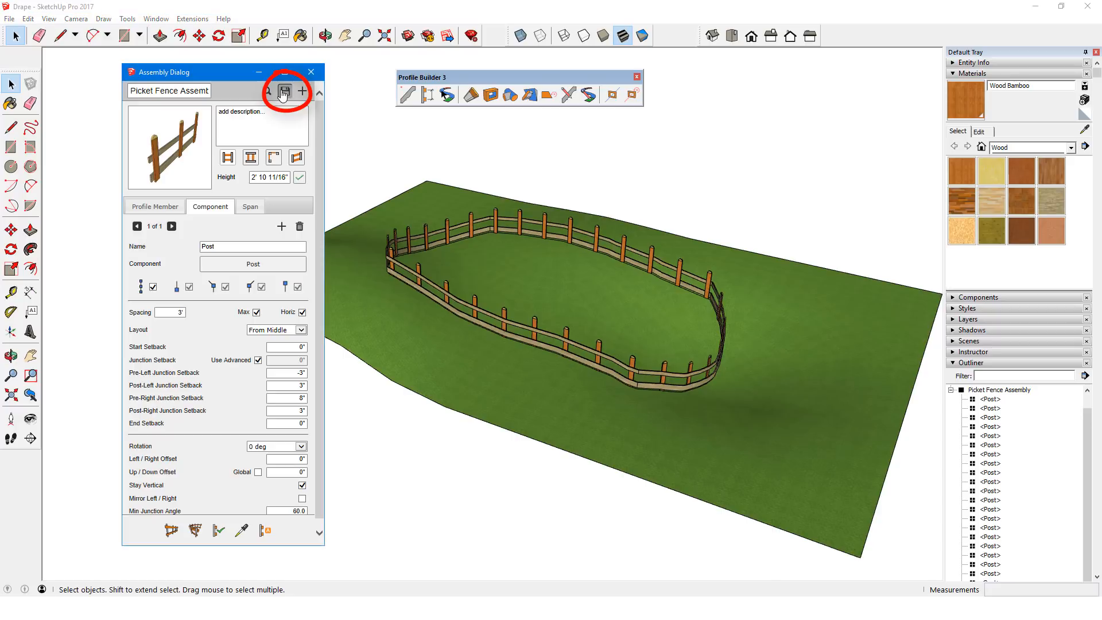
pyautogui.click(280, 92)
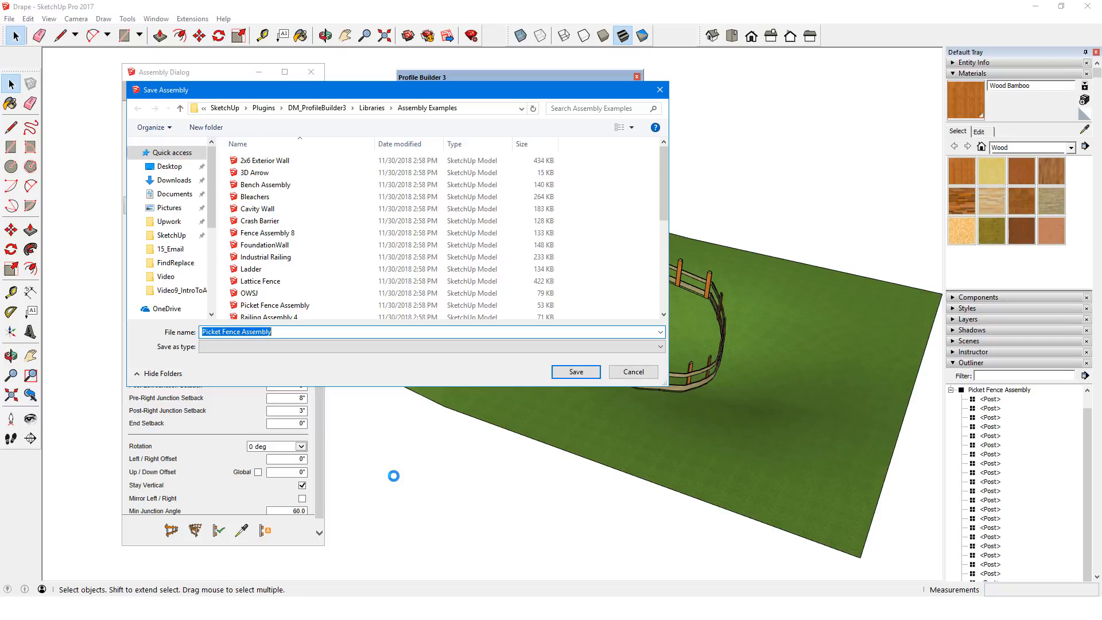
pyautogui.click(175, 194)
pyautogui.write('Wood Fe')
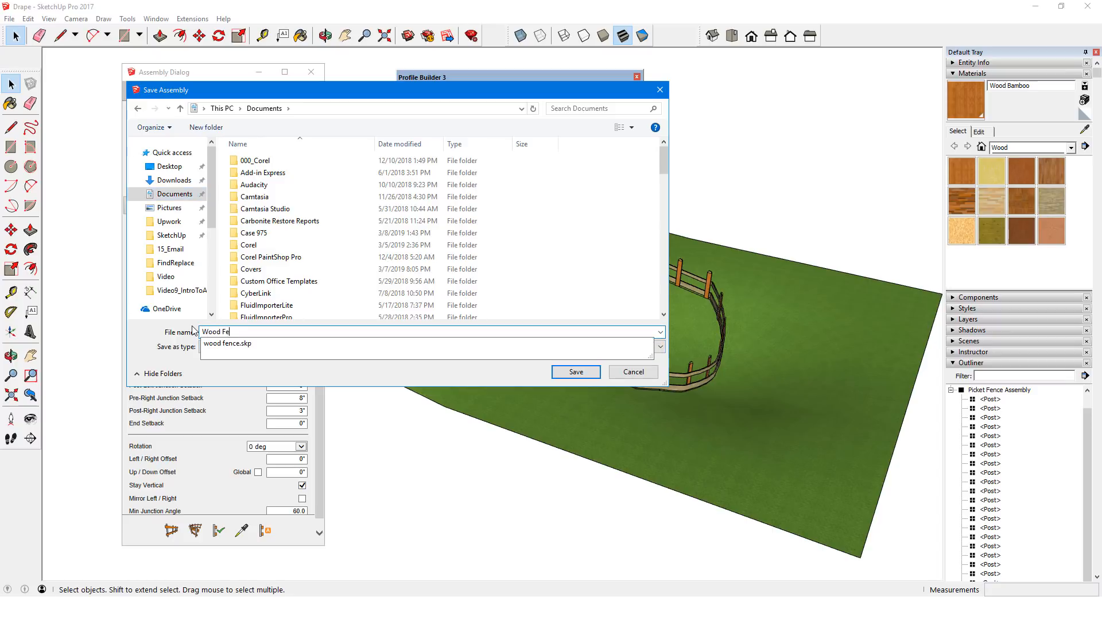
pyautogui.click(575, 371)
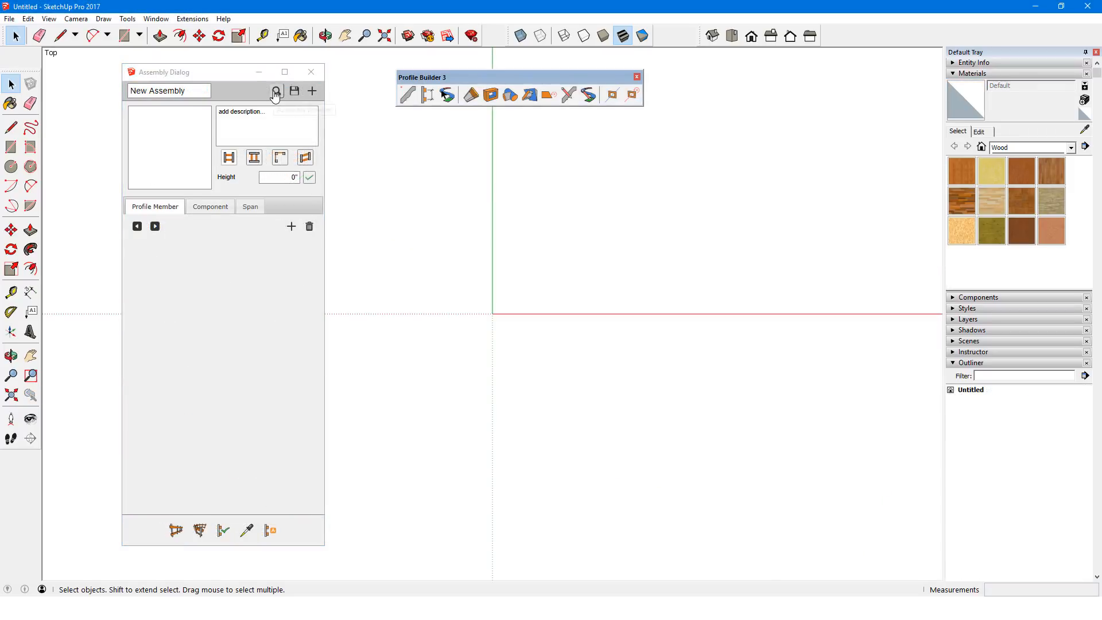
# Step: Load the saved 'Wood Fence' assembly from Documents into the Assembly Dialog
pyautogui.click(275, 91)
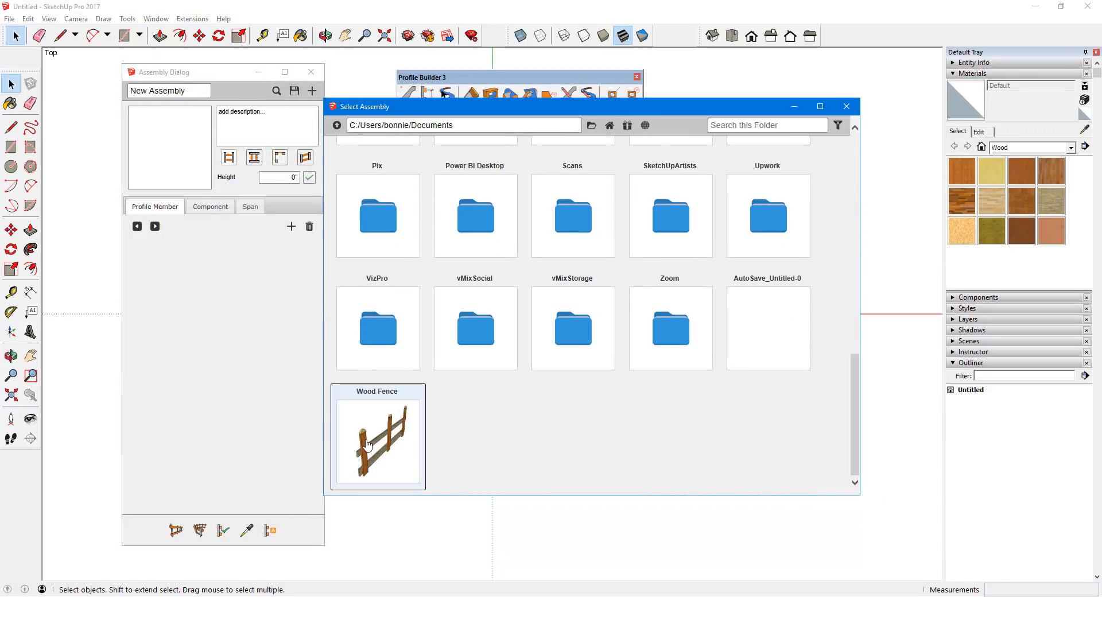
pyautogui.doubleClick(378, 443)
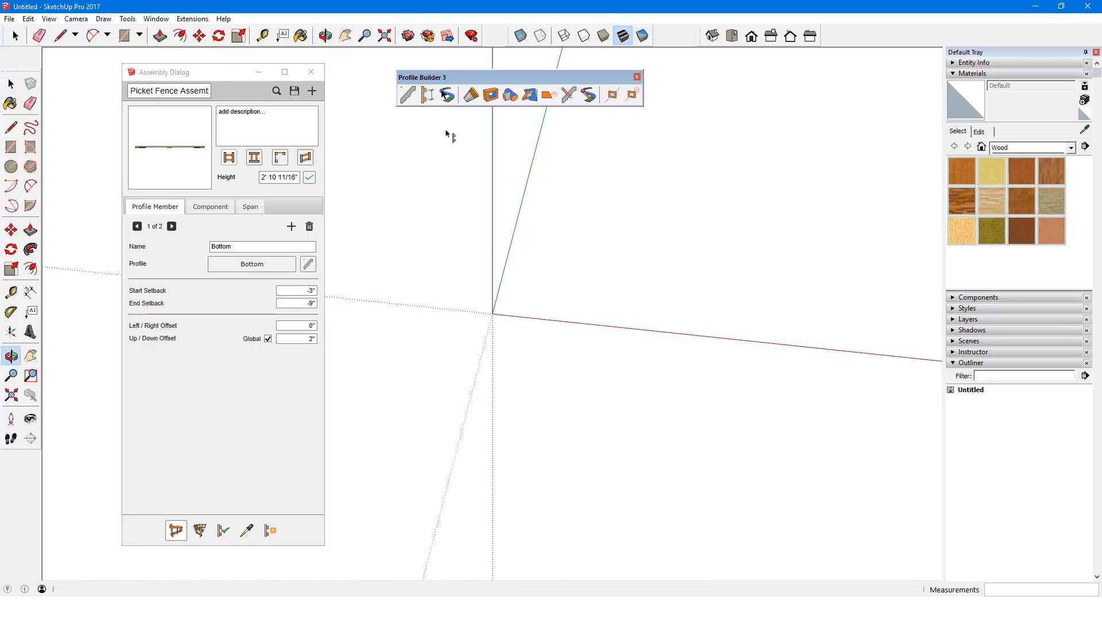